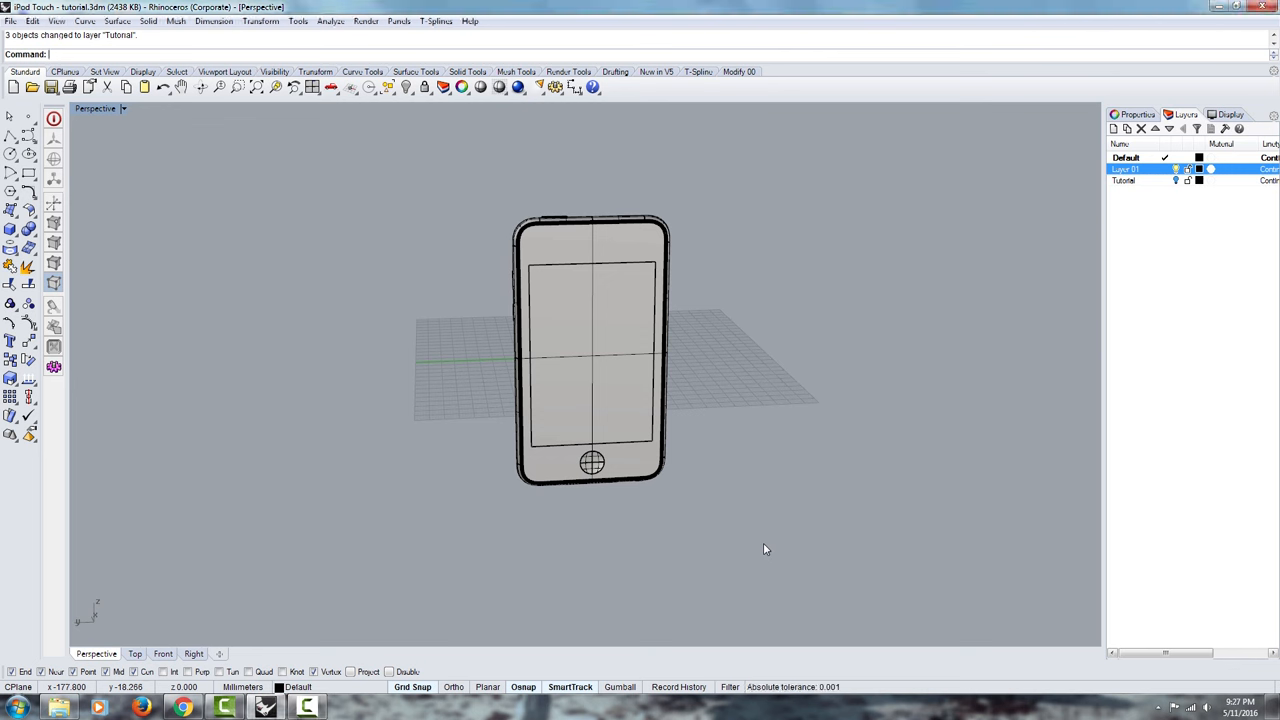
mouse_move(548, 400)
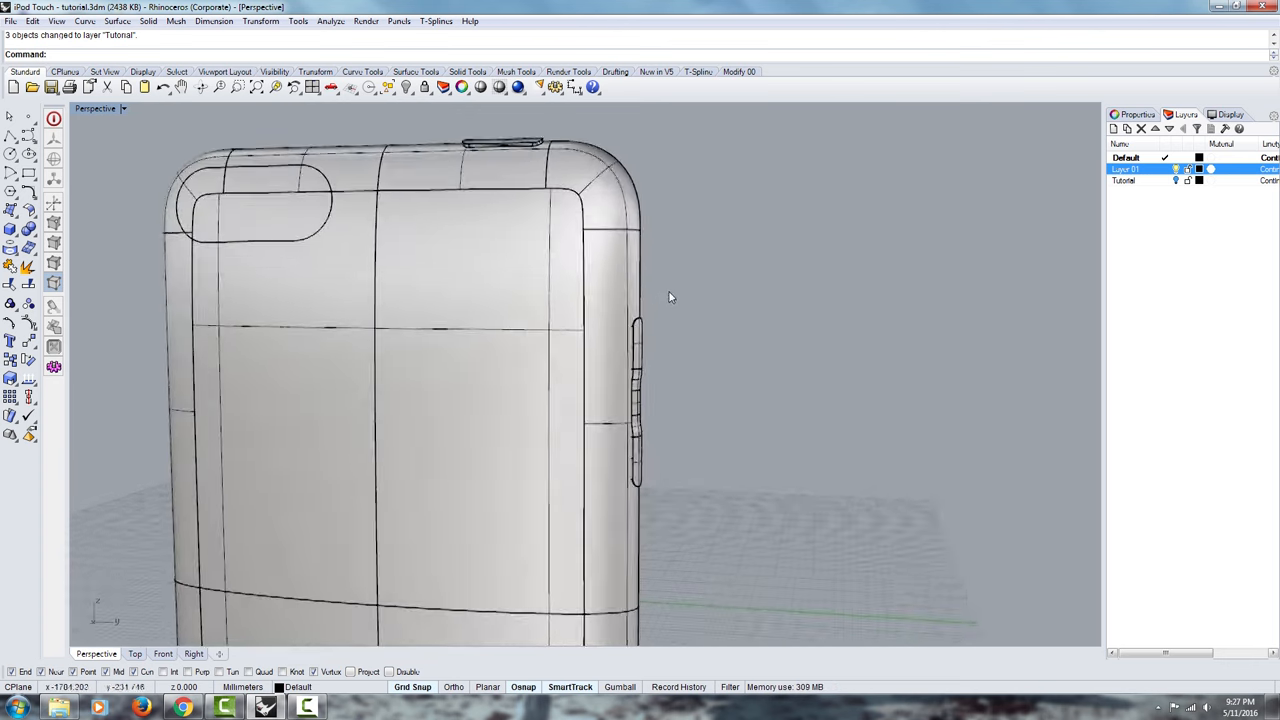
Orbit the Perspective view around the phone bodies to inspect the back and sides.
left_click_drag(670, 297, 645, 357)
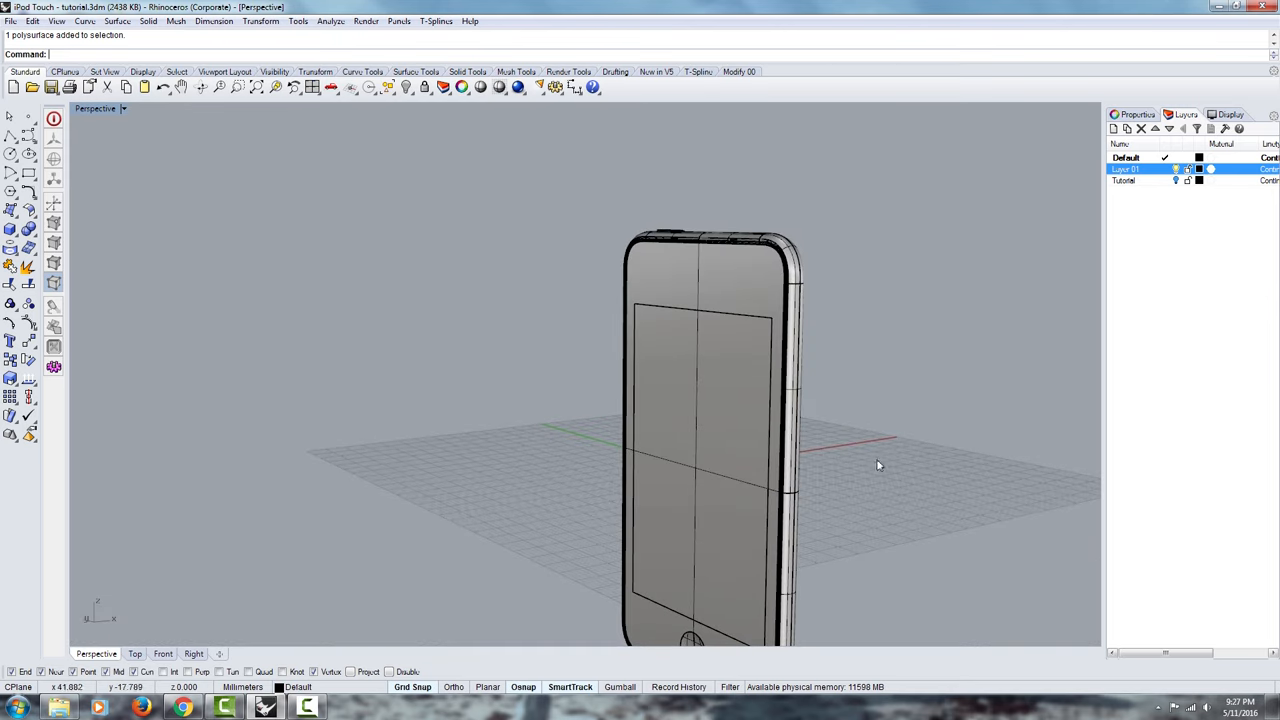
left_click_drag(878, 464, 748, 338)
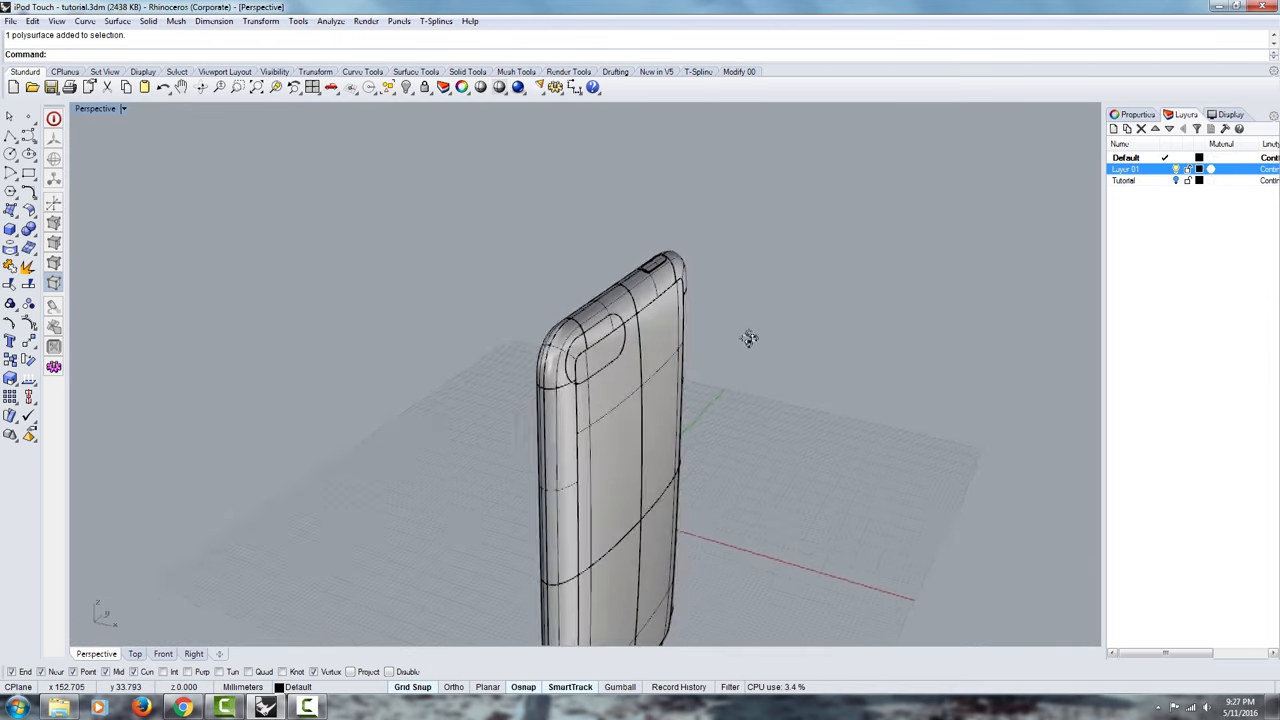
left_click_drag(750, 340, 575, 347)
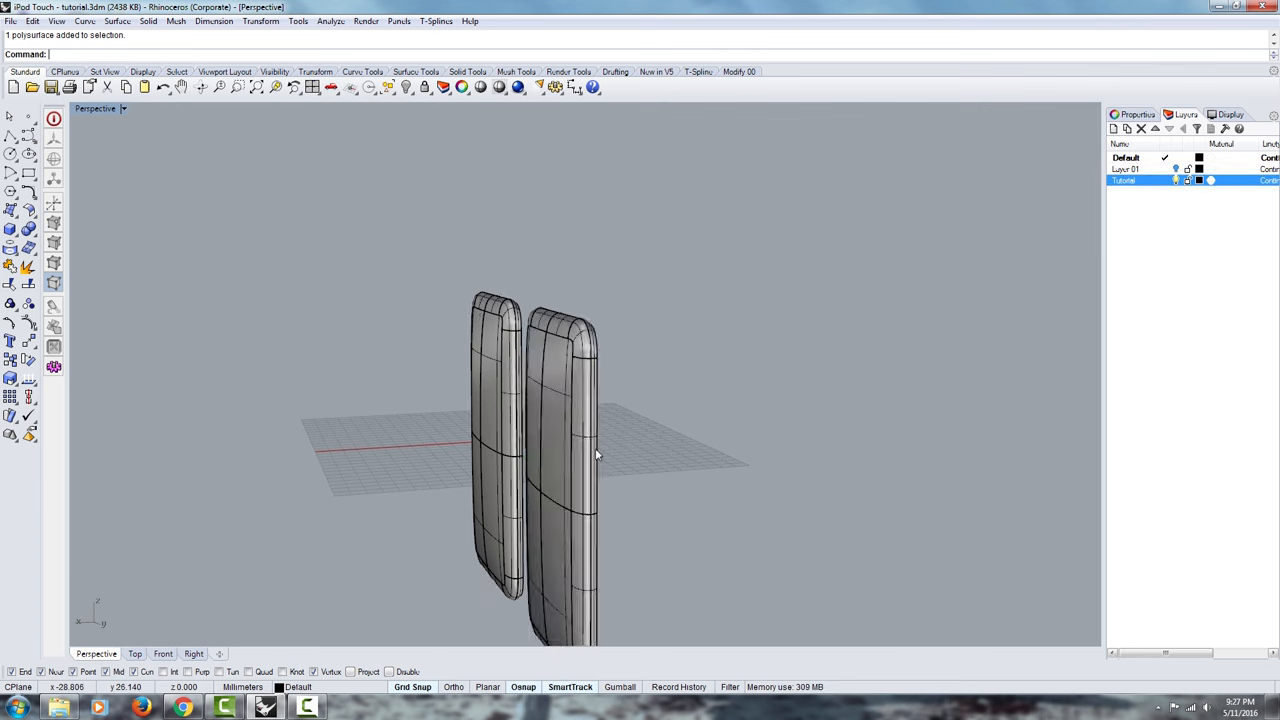
Turn the view toward the bodies' fronts and select one body's flat front face.
left_click_drag(597, 454, 733, 480)
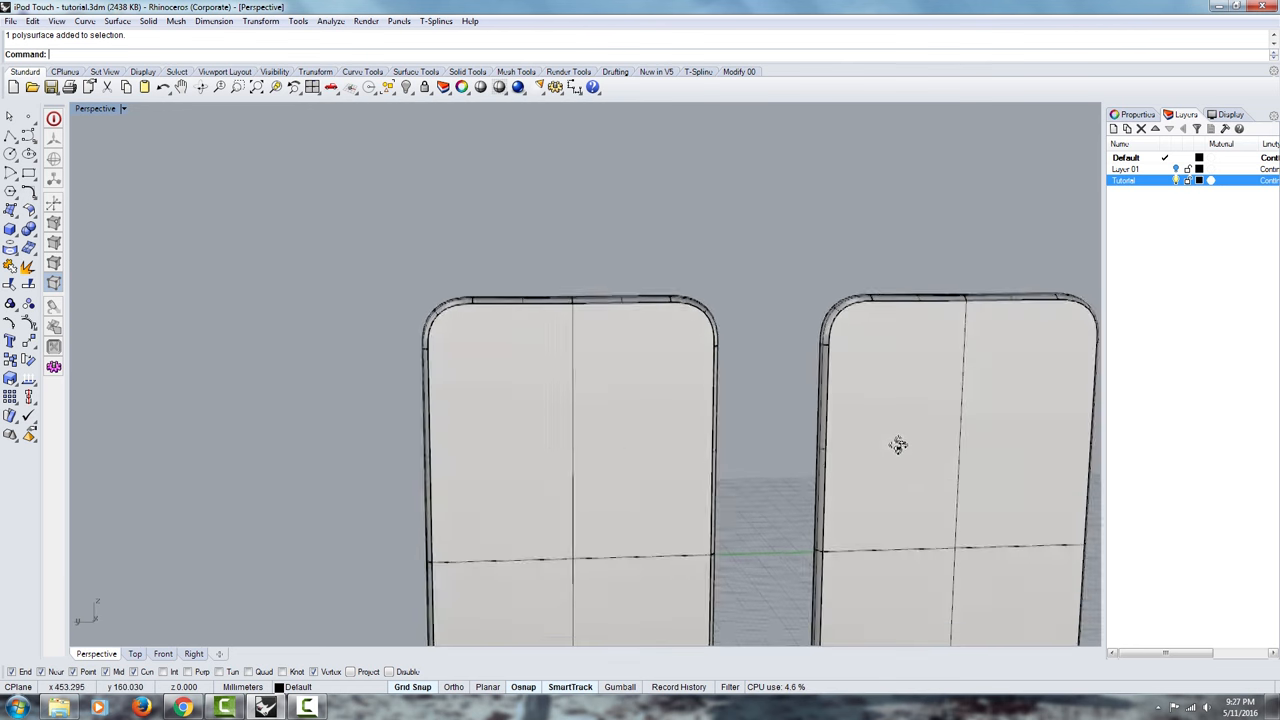
left_click_drag(897, 445, 885, 488)
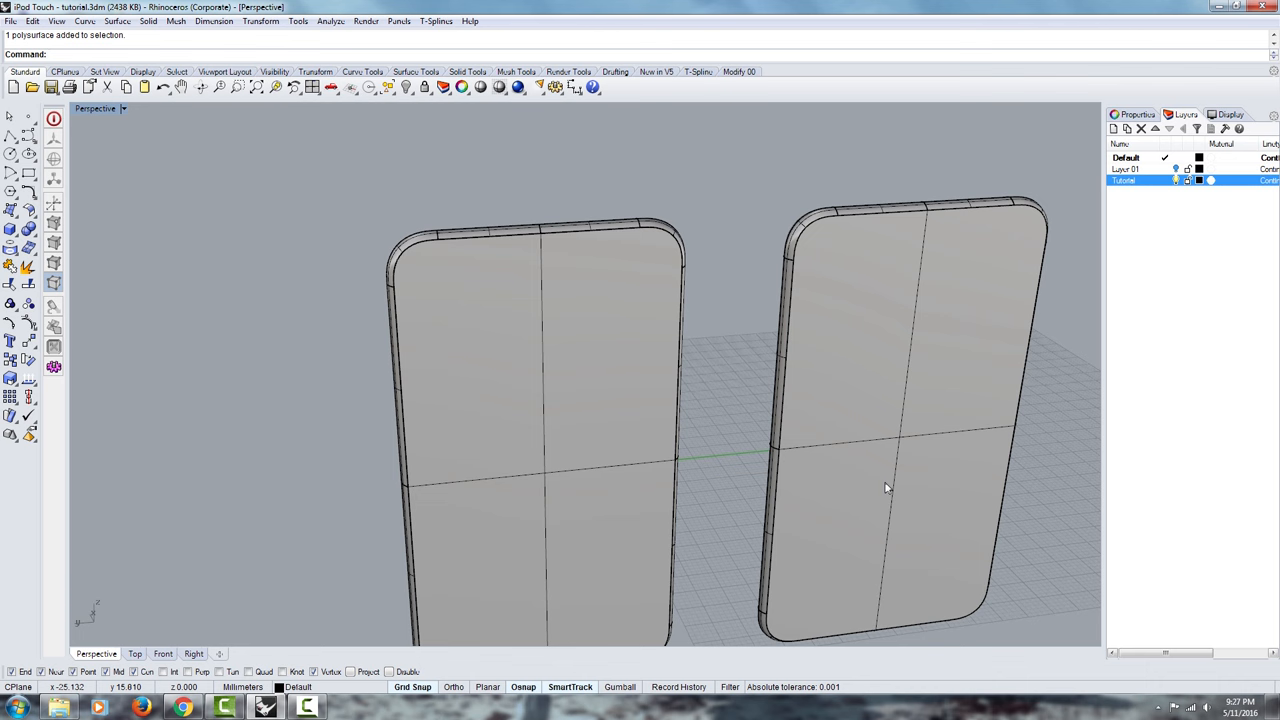
mouse_move(500, 423)
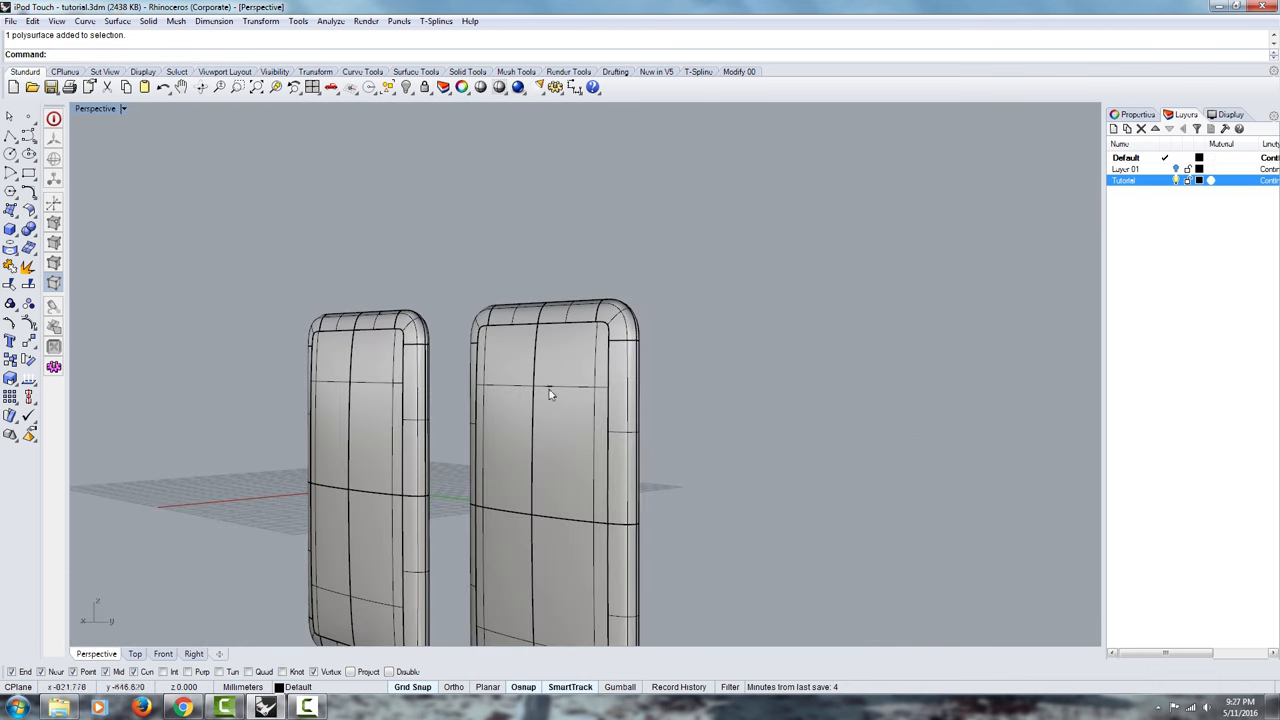
left_click(550, 450)
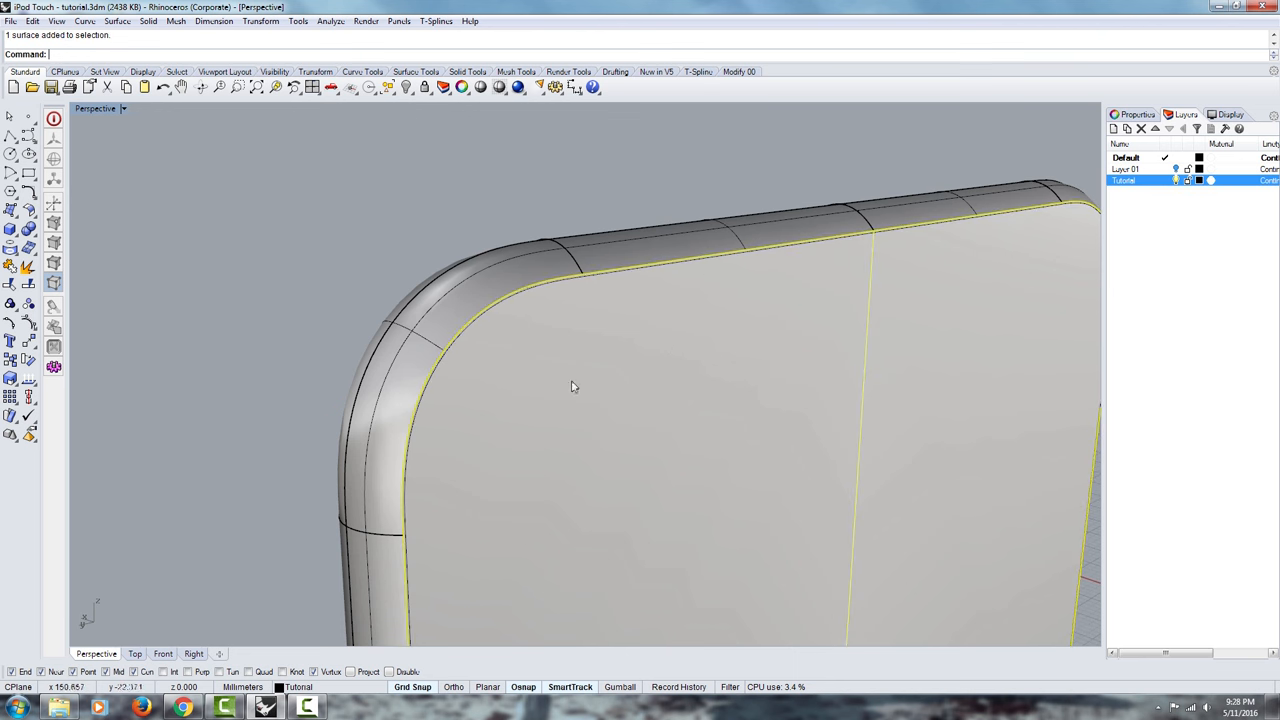
Duplicate the selected front face's border as a new curve from the Curve menu.
left_click(85, 21)
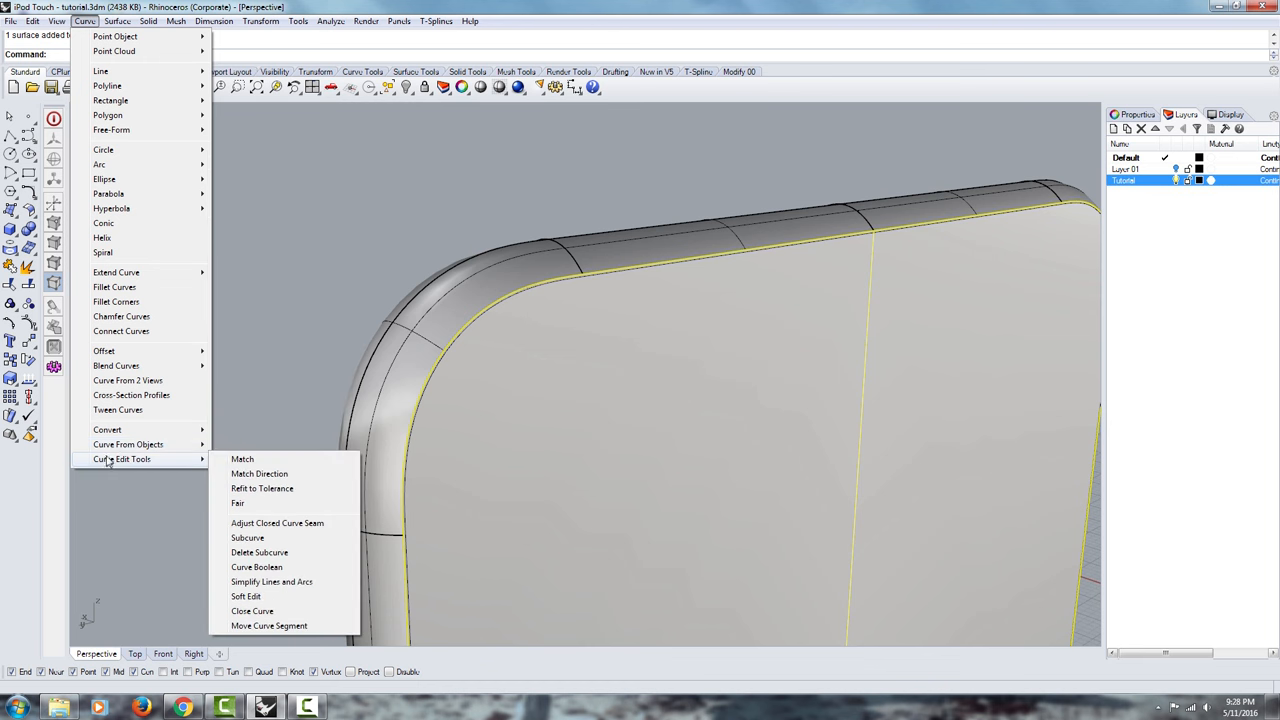
mouse_move(128, 444)
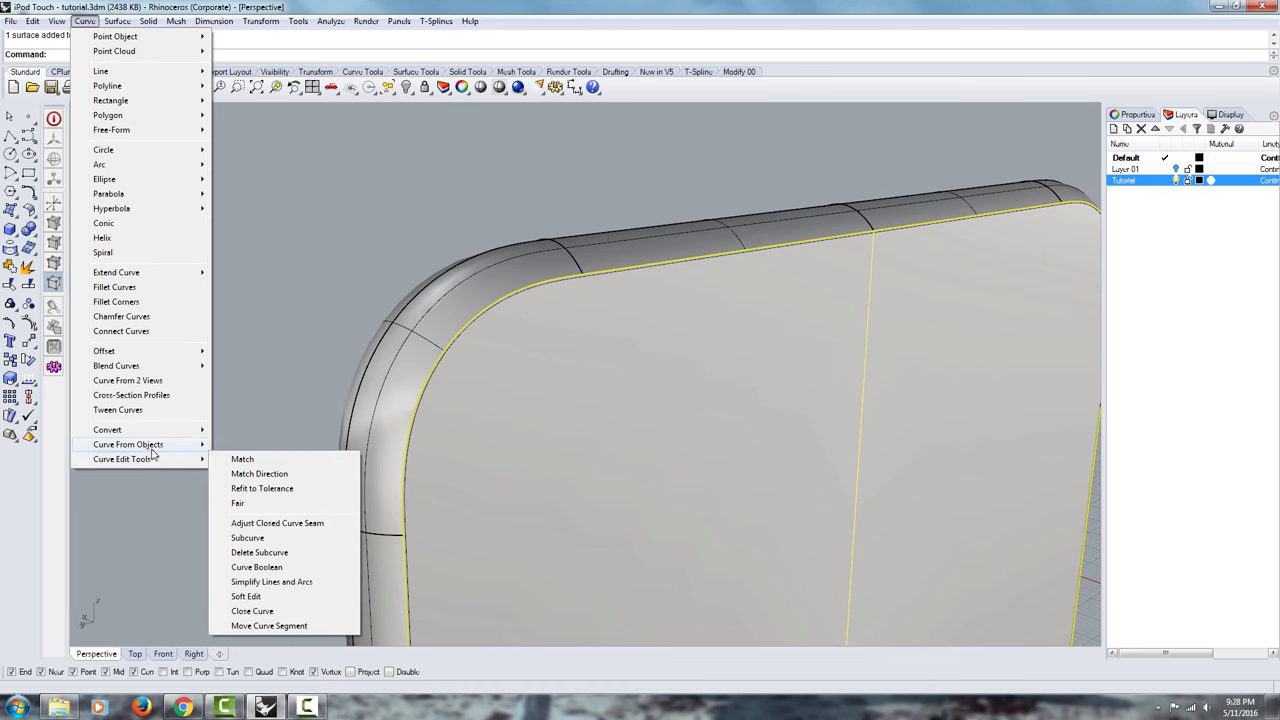
mouse_move(128, 444)
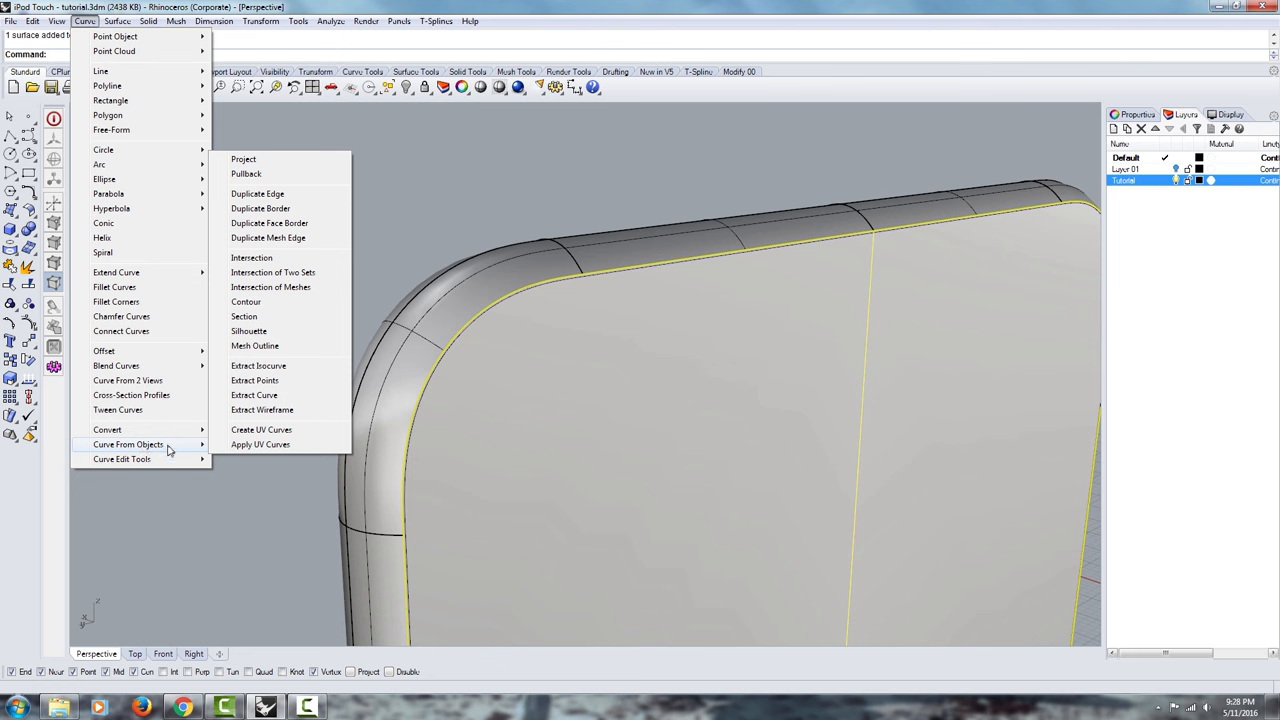
mouse_move(260, 208)
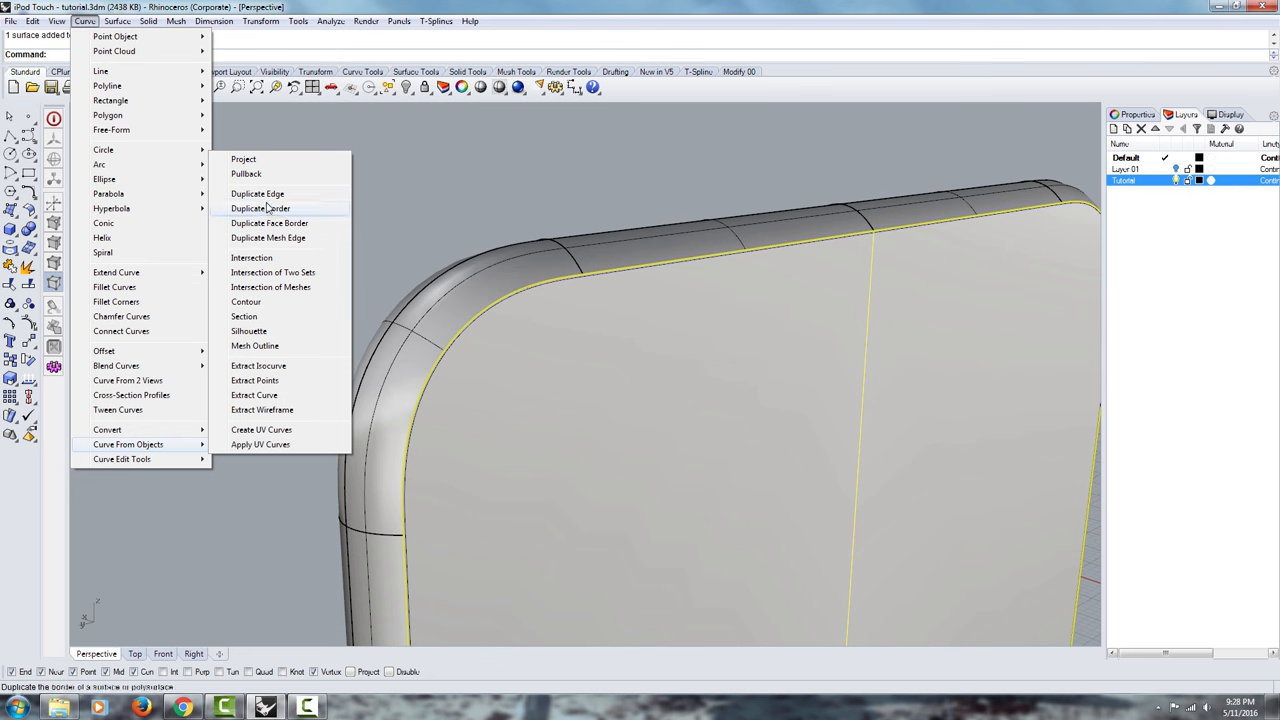
mouse_move(257, 193)
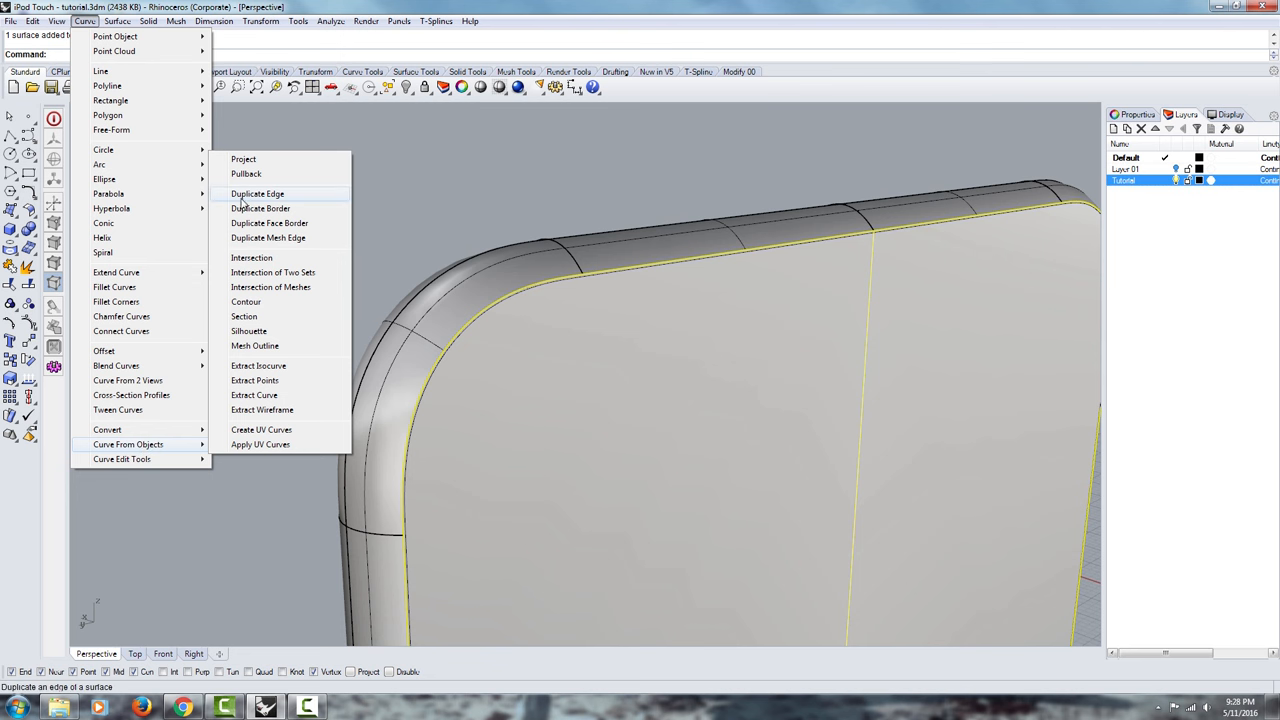
mouse_move(261, 208)
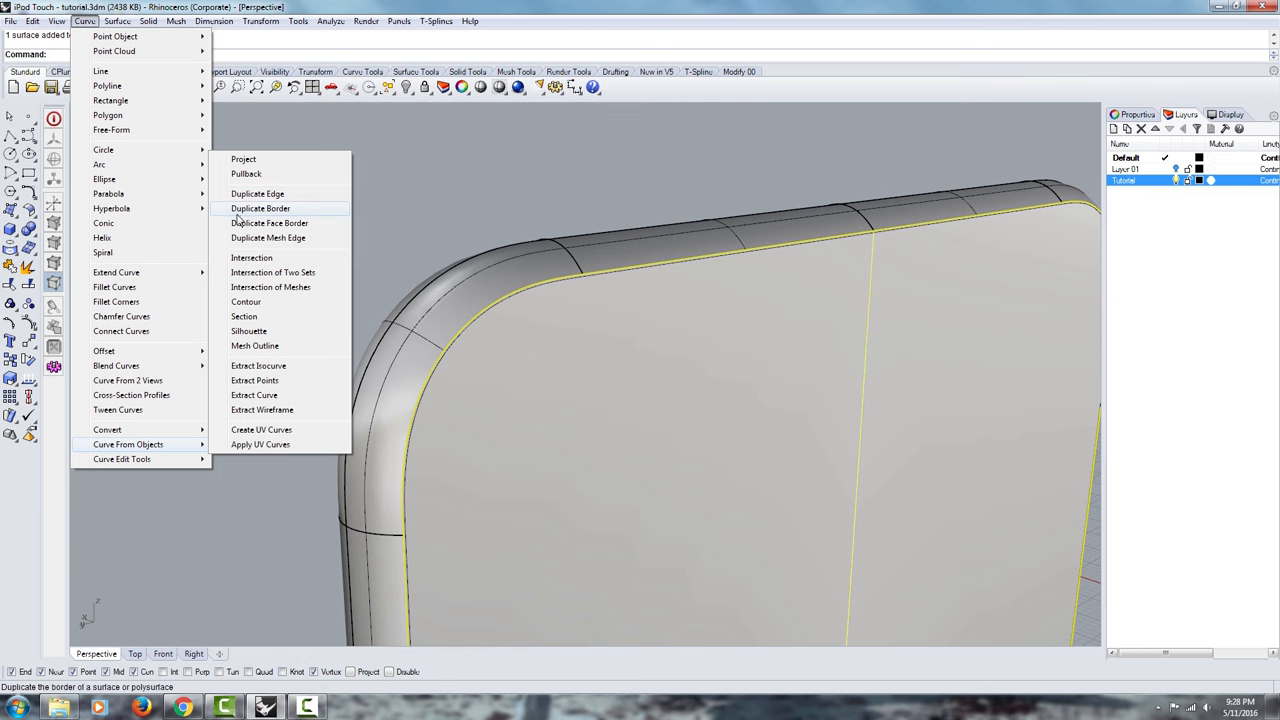
left_click(260, 208)
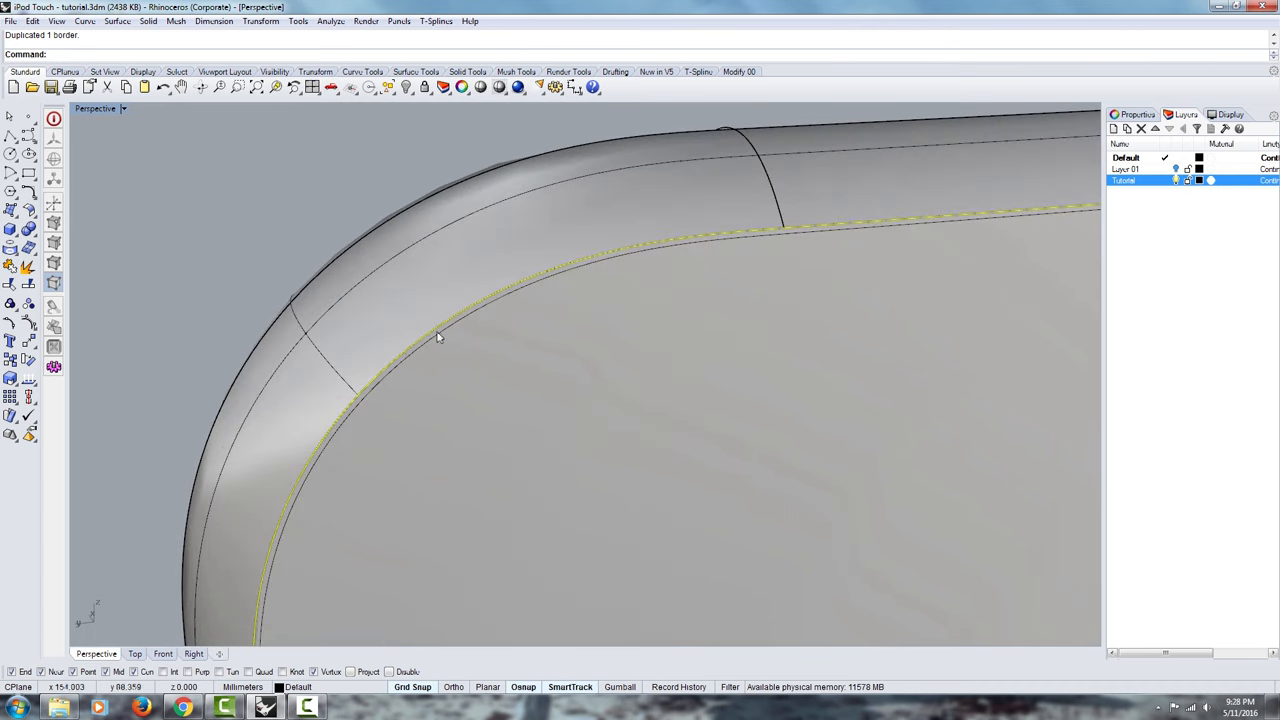
Offset the duplicated border curve inward with Offset and a typed value of 3.
type("O")
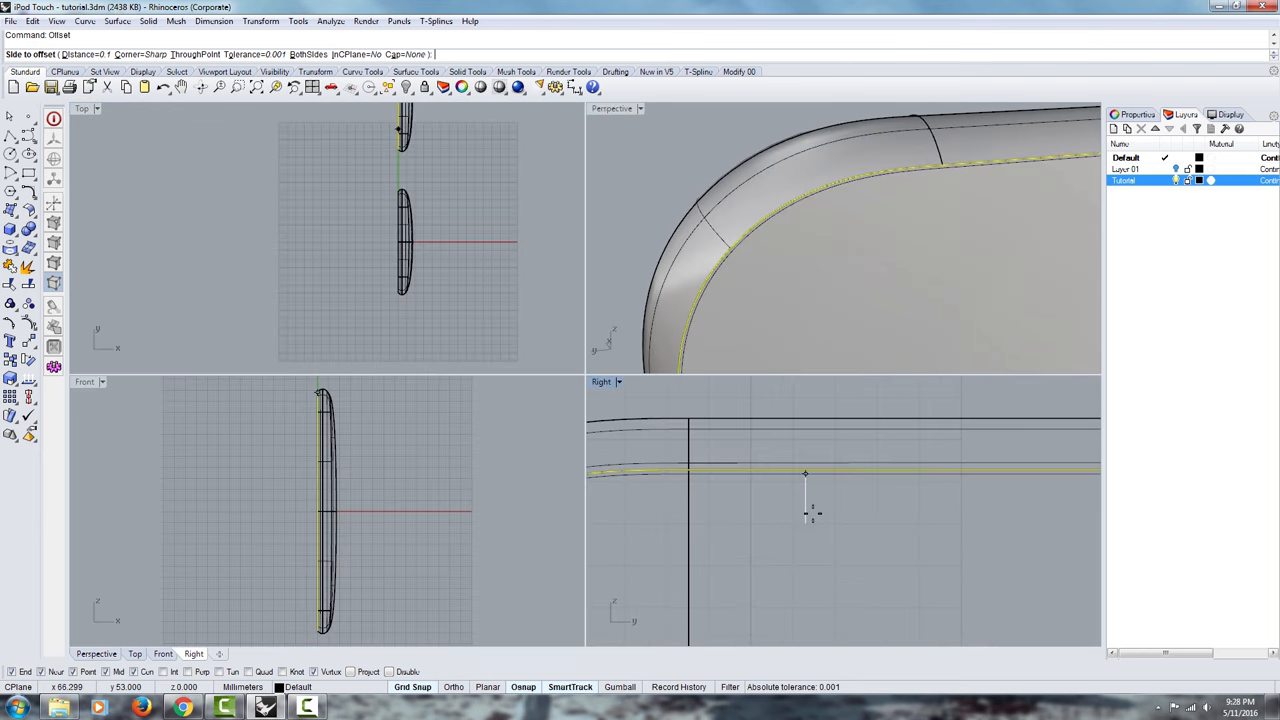
type("3")
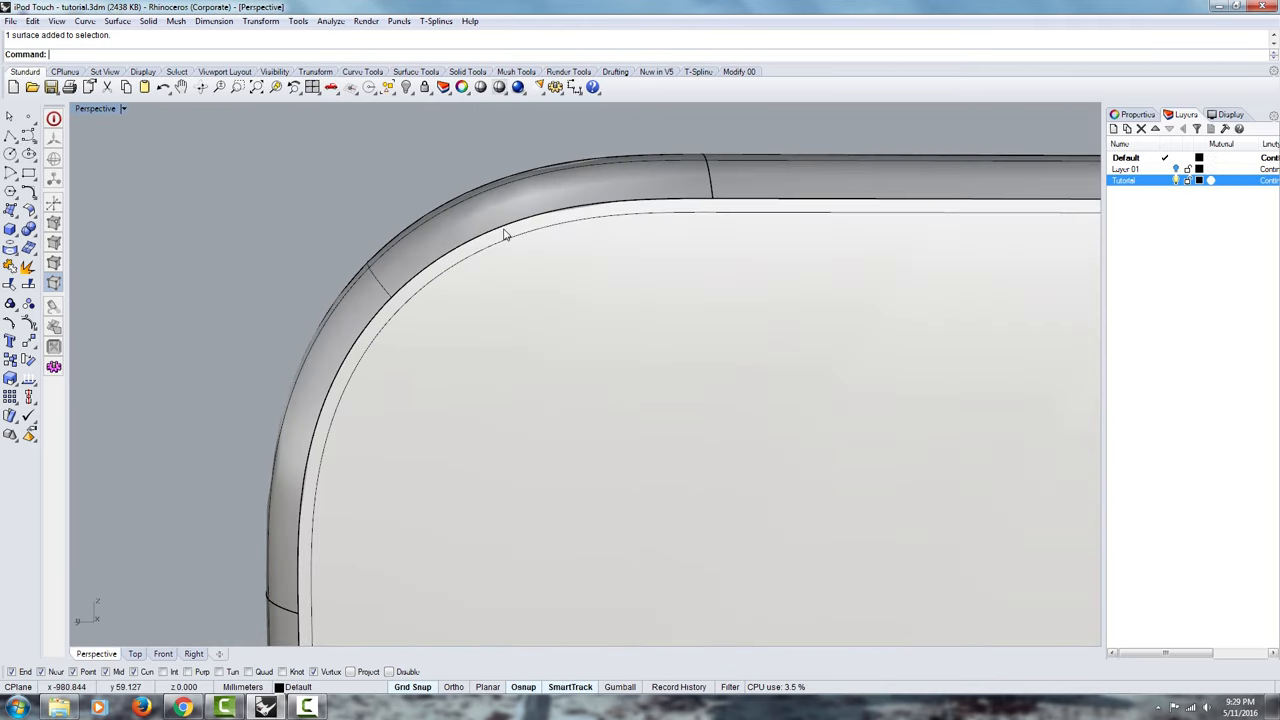
Select the offset curve among overlapping objects and orbit toward the body's rounded top.
left_click(520, 238)
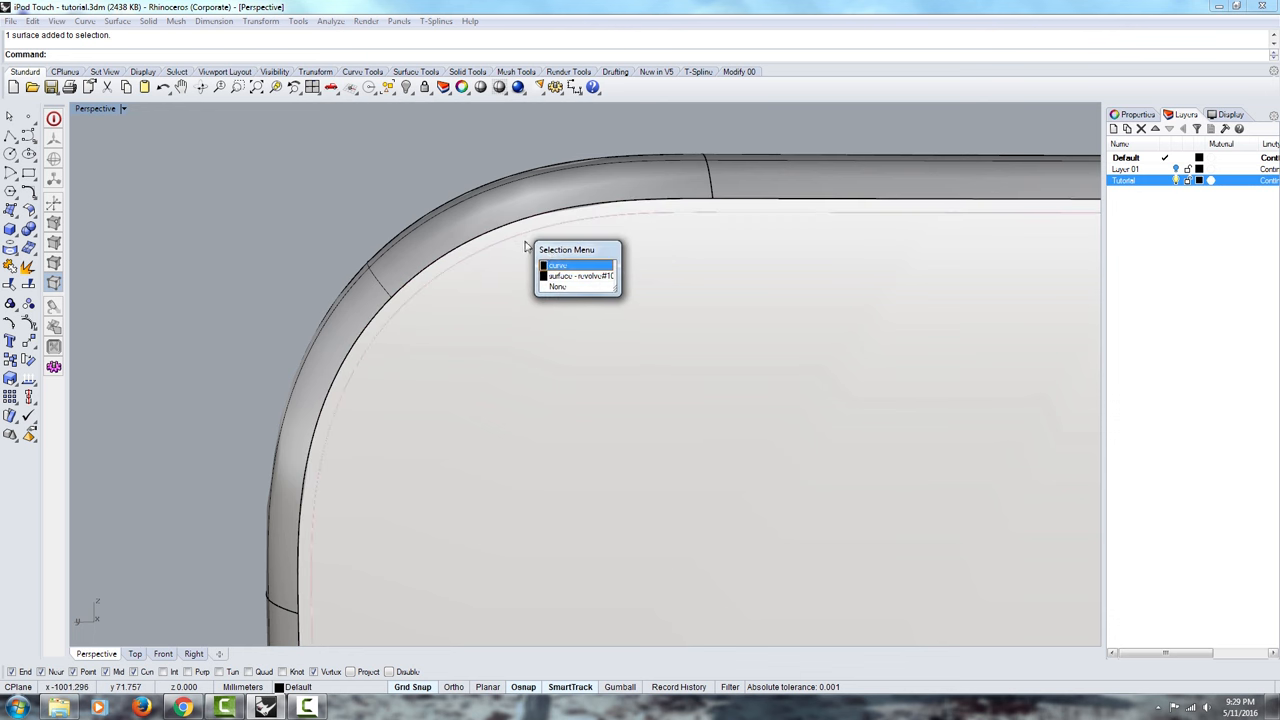
left_click(558, 265)
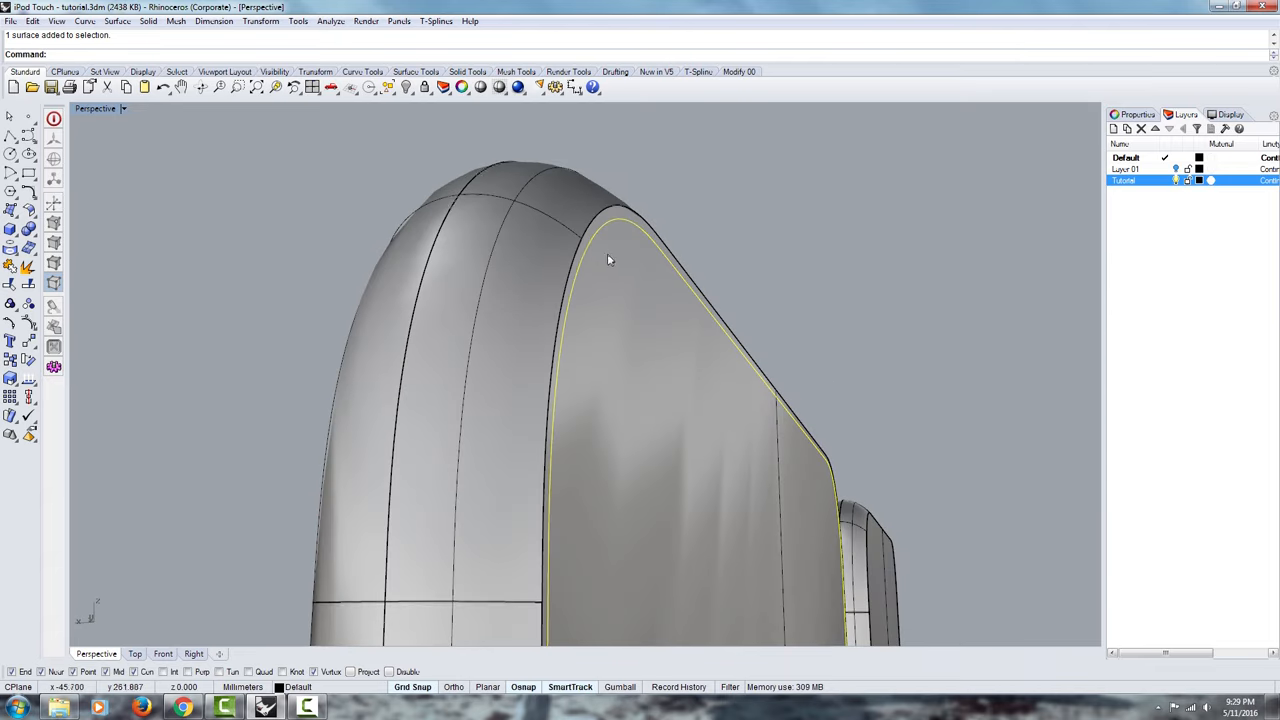
left_click_drag(608, 260, 568, 223)
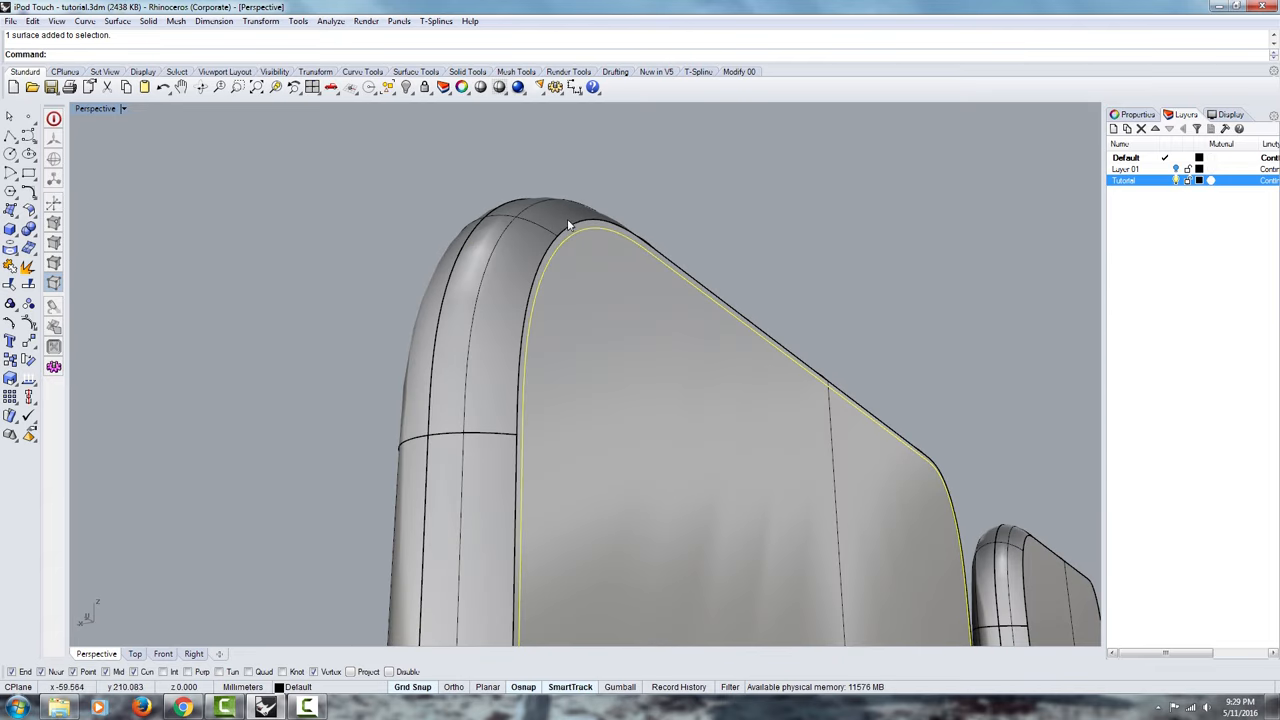
mouse_move(587, 247)
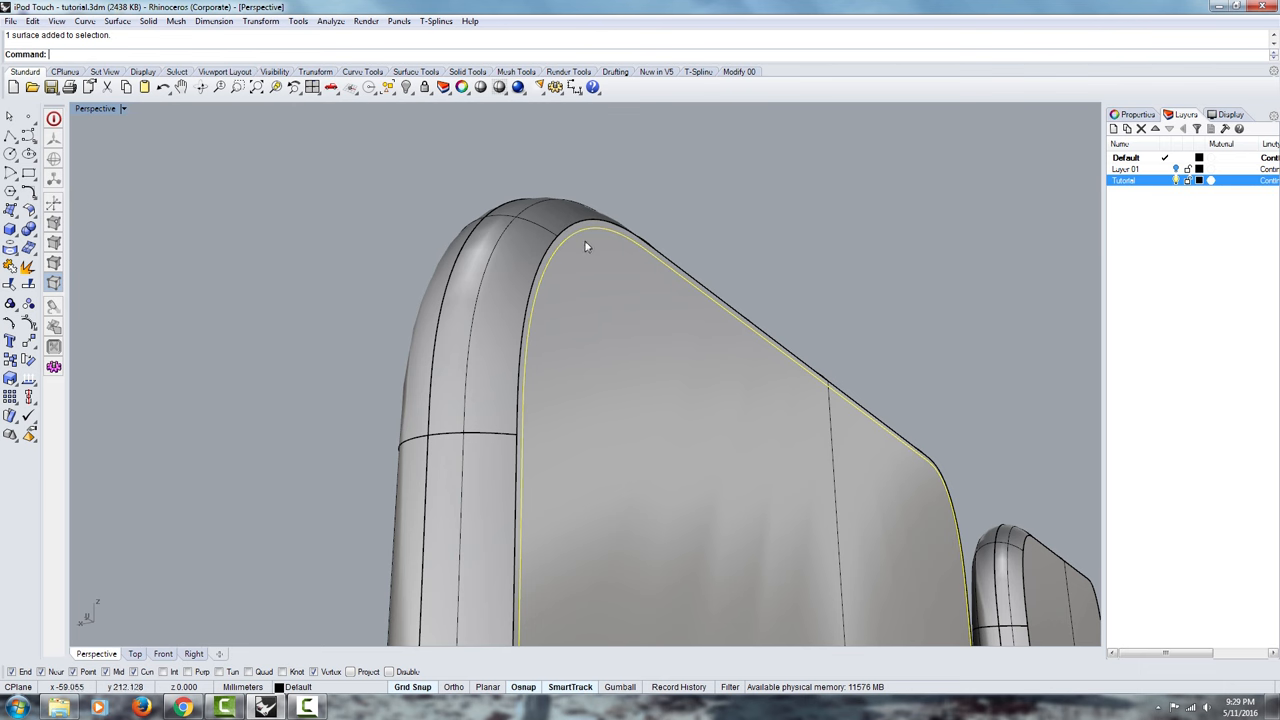
mouse_move(577, 243)
type("Trim")
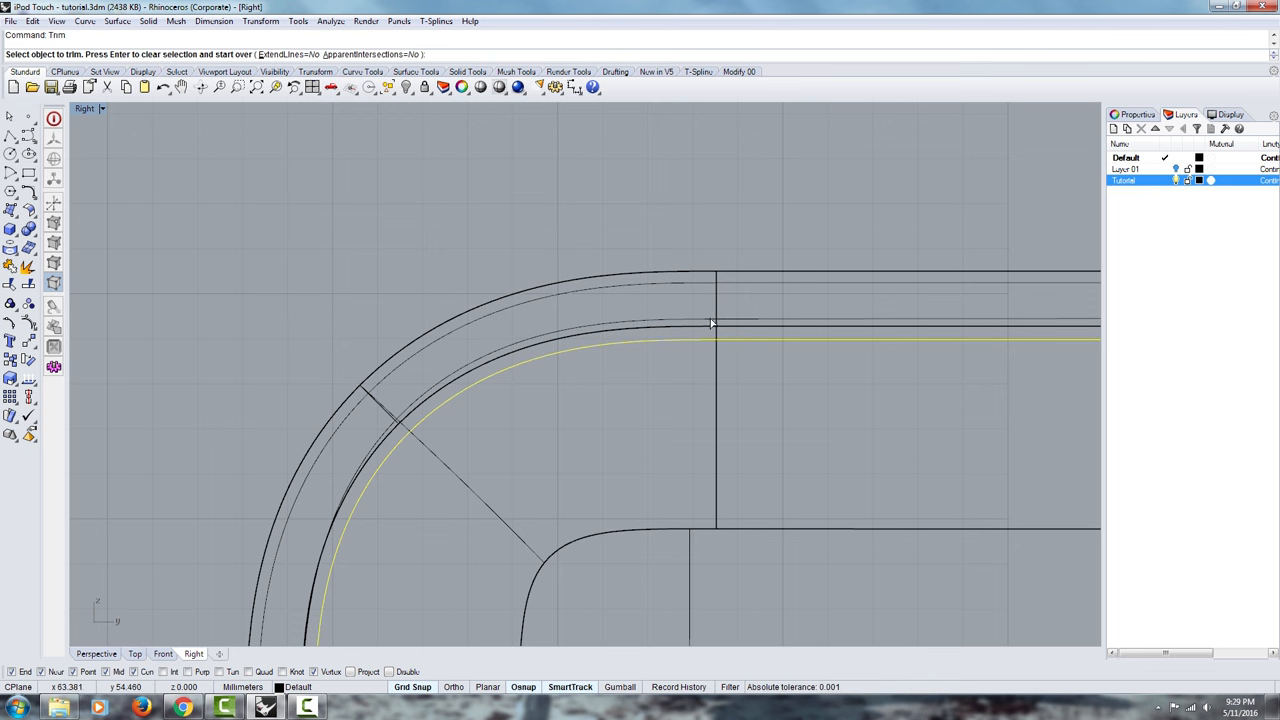
Trim the front face along the offset curve and maximize the Perspective view.
left_click(710, 322)
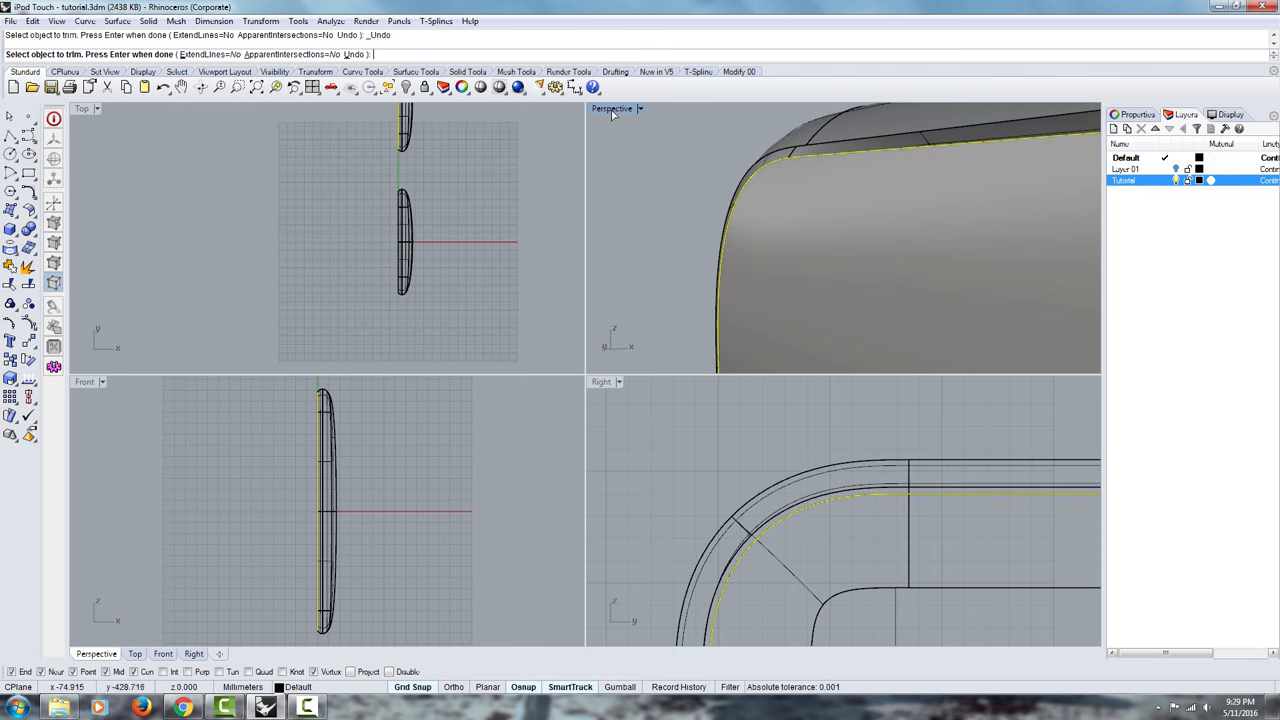
double_click(611, 108)
type("Extrude")
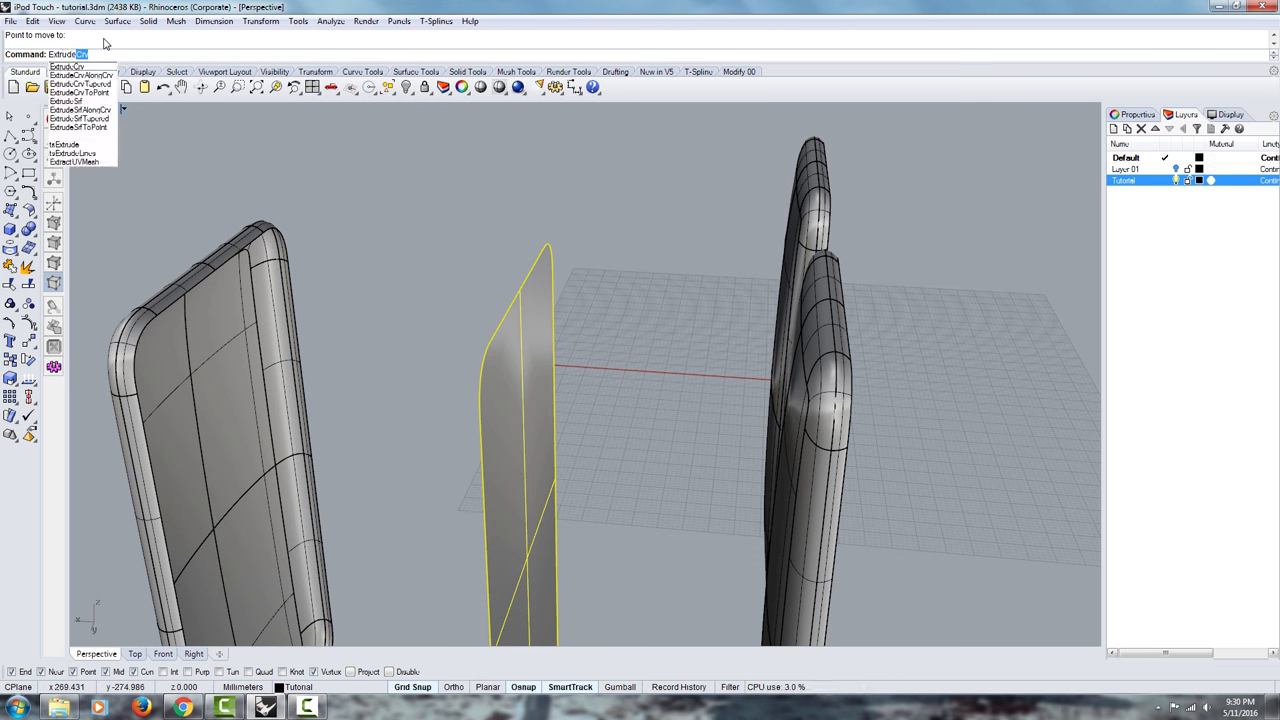
mouse_move(78, 101)
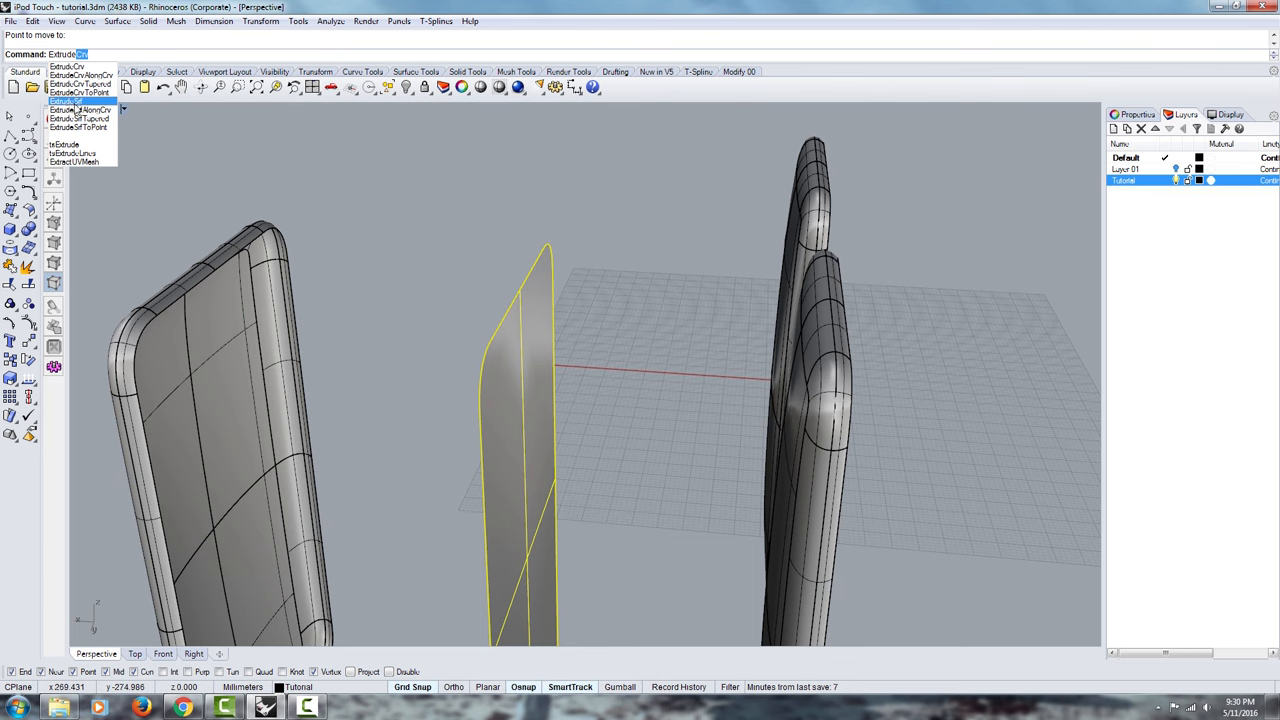
Choose ExtrudeSrf to extrude the trimmed edge strip surface.
left_click(66, 99)
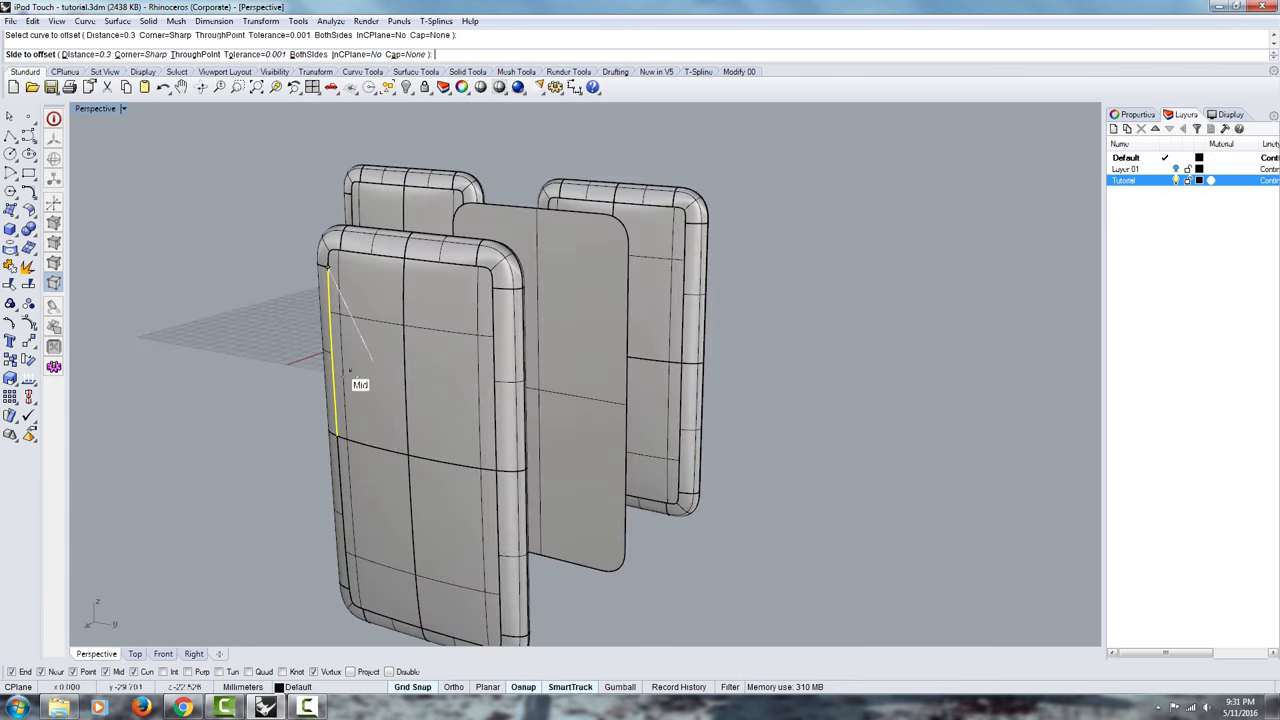
Pick the body's side edge curve to offset by 0.3.
left_click(410, 400)
type("Off")
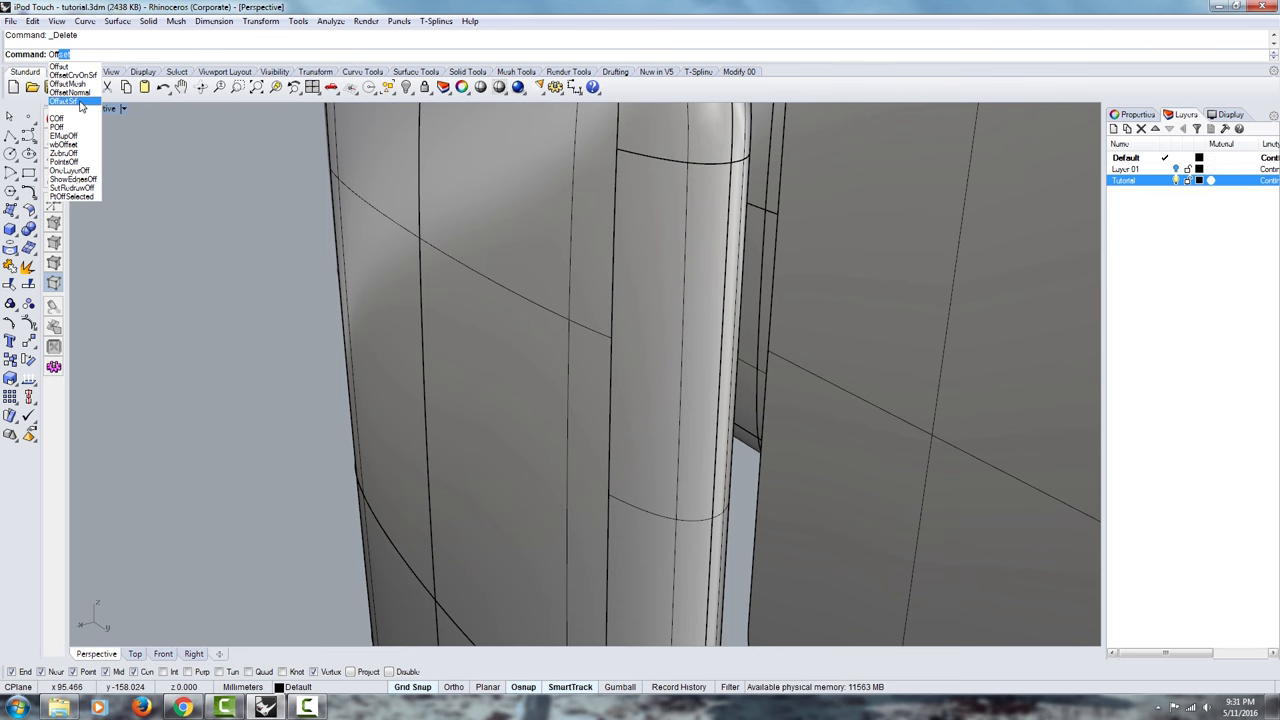
Offset the shell surface into a 0.3 solid with flipped direction and round corners.
left_click(64, 101)
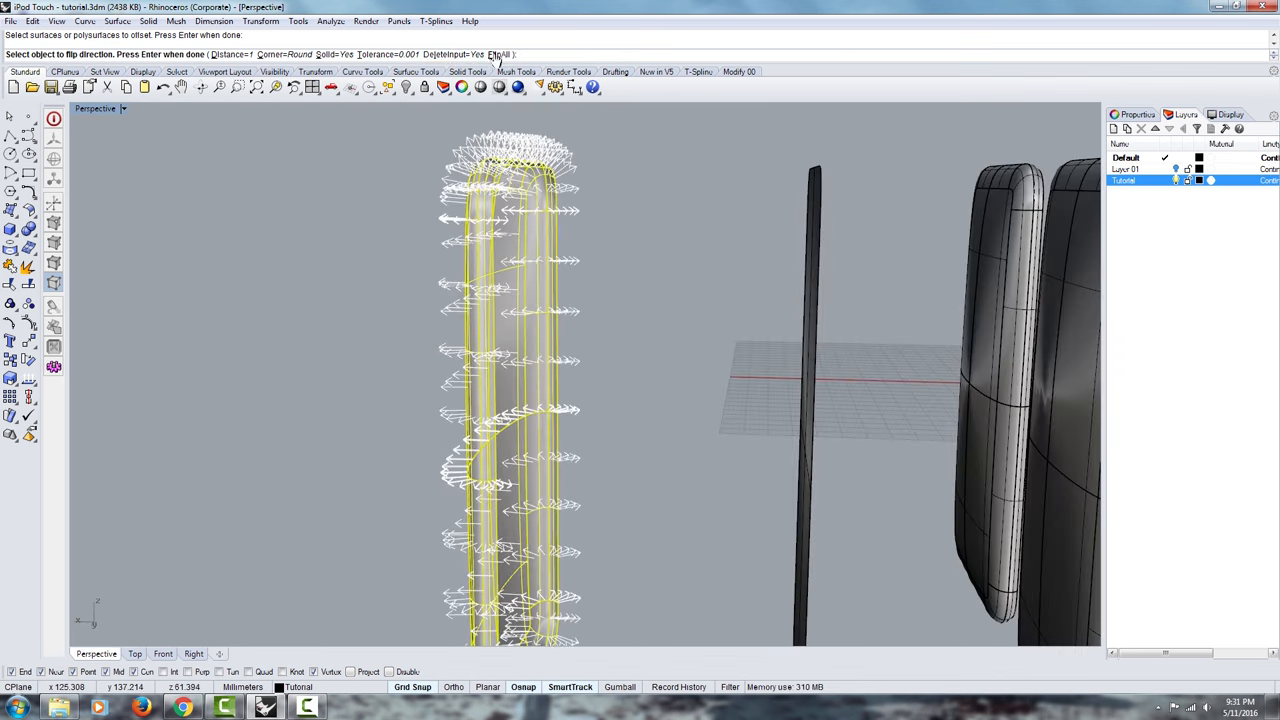
left_click(491, 54)
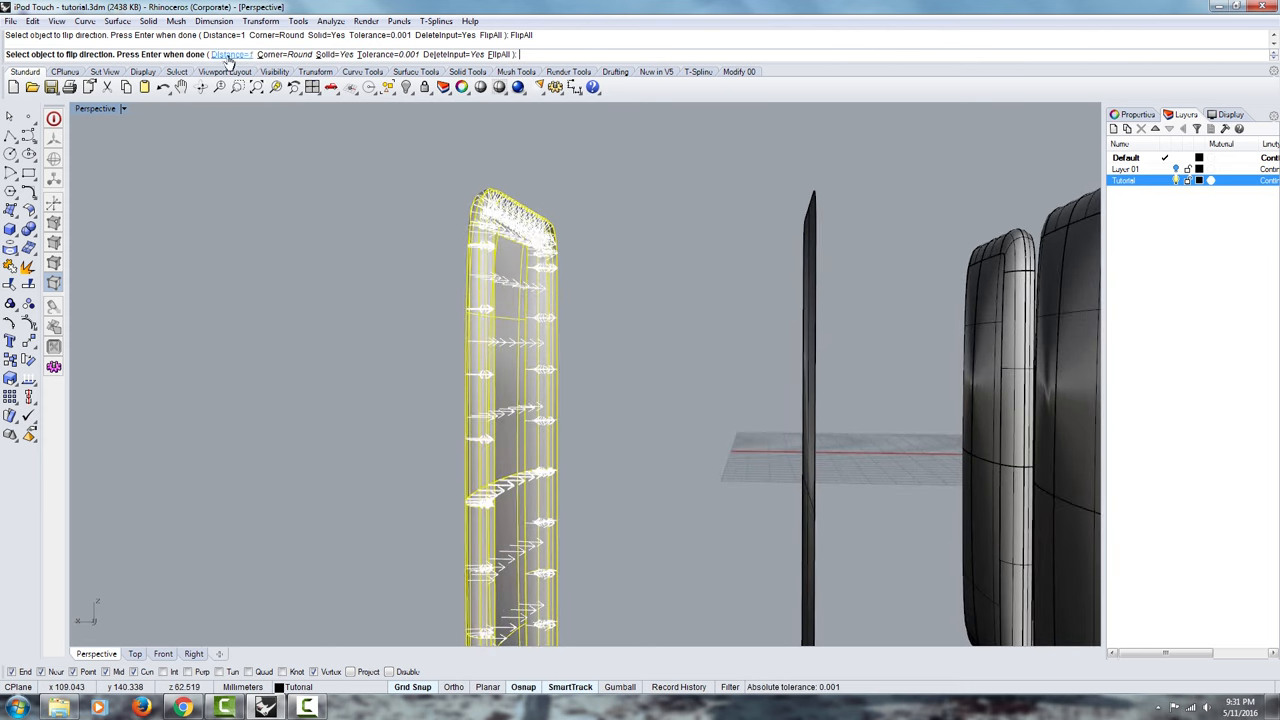
left_click(230, 54)
type(".3")
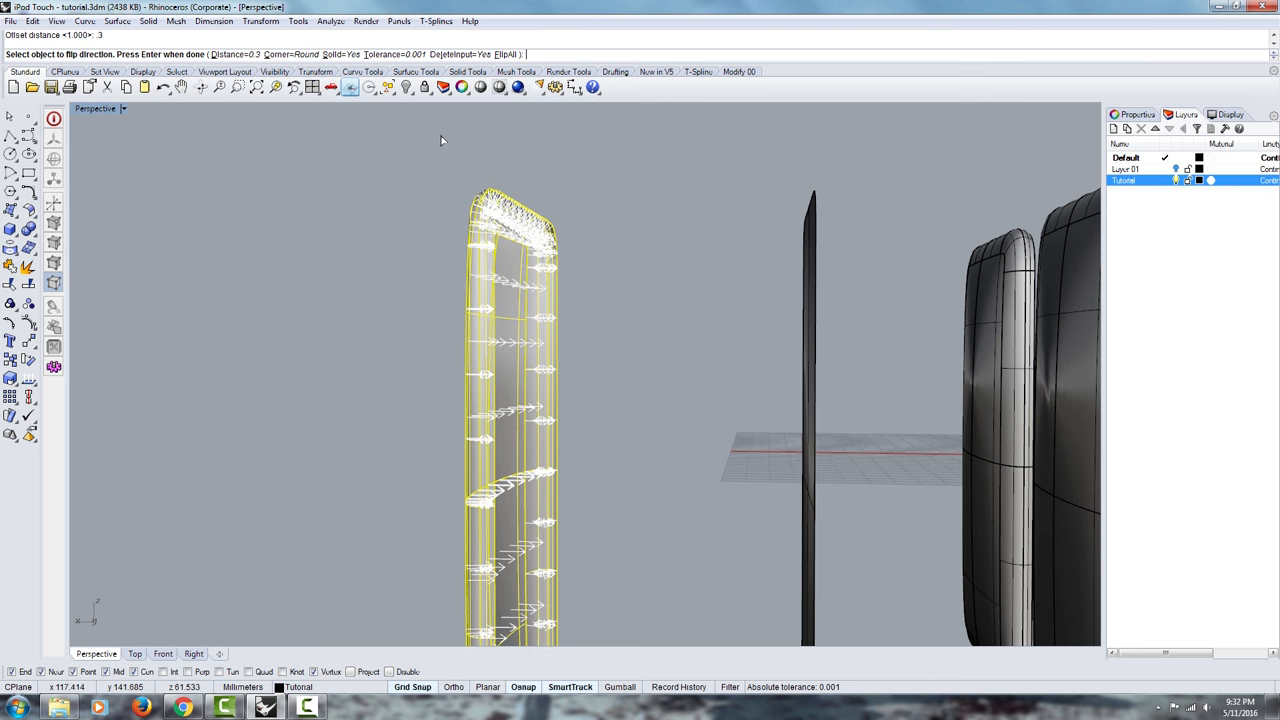
left_click(491, 203)
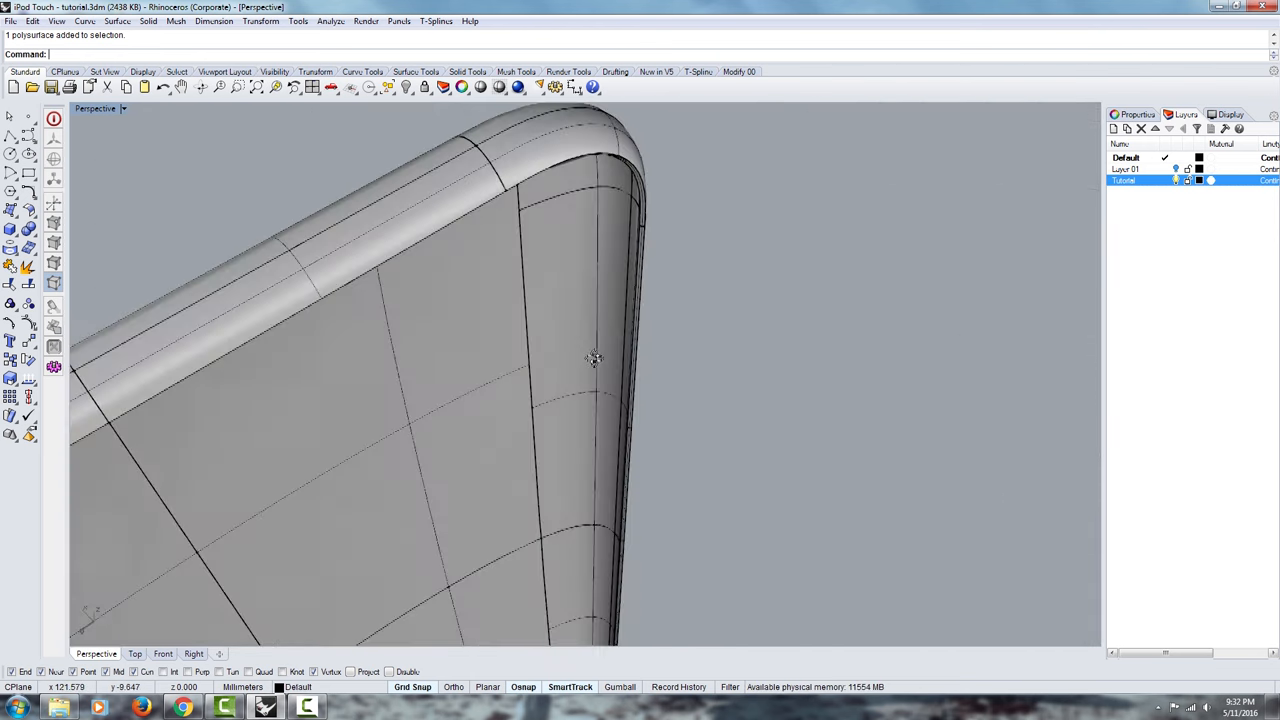
Orbit the view along the shell's rounded side edge.
left_click_drag(595, 358, 638, 275)
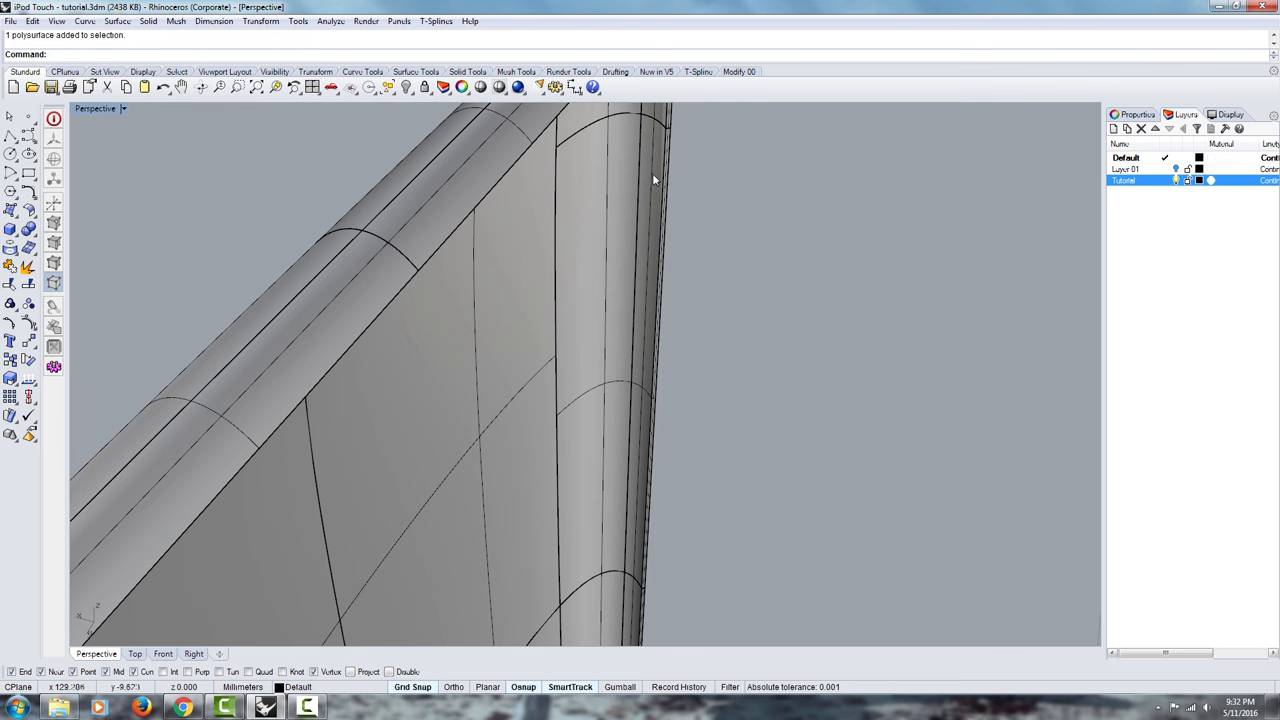
mouse_move(648, 148)
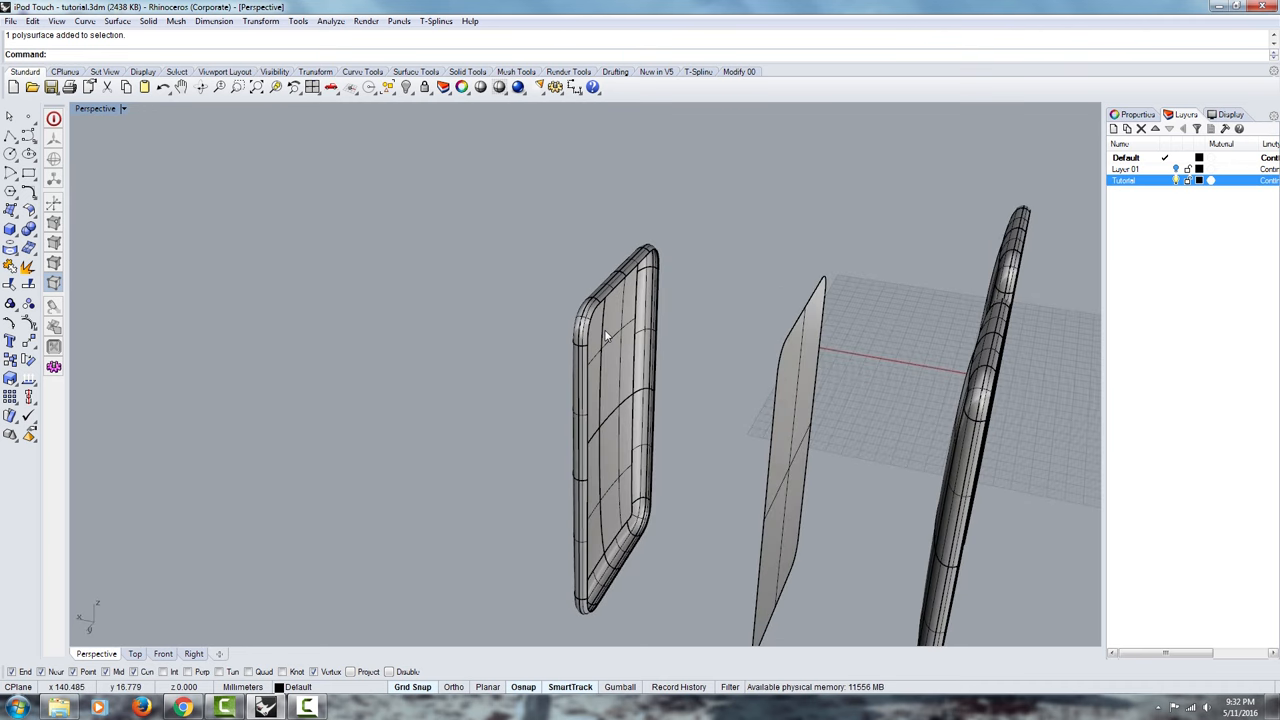
mouse_move(604, 340)
type("Off")
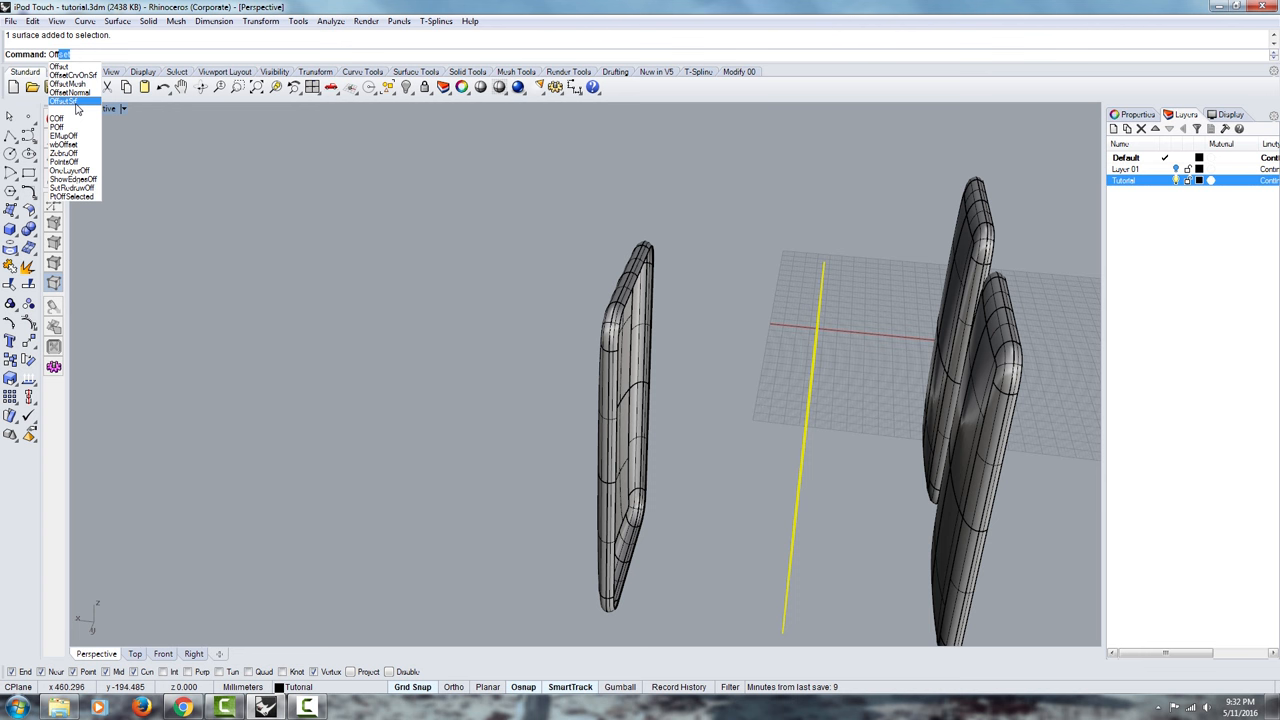
Offset the selected screen surface with OffsetSrf into a solid slab set into the front.
left_click(64, 100)
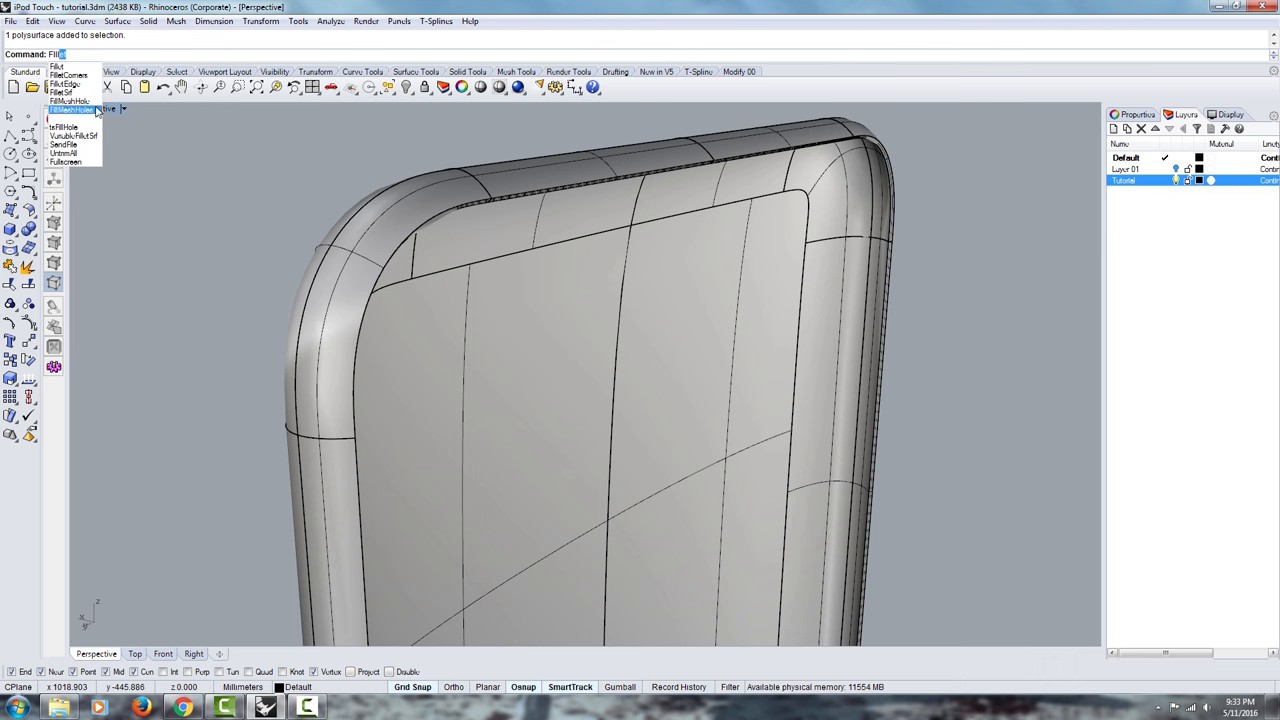
Fillet the screen panel edges using FilletEdge with a radius of 2.
left_click(65, 85)
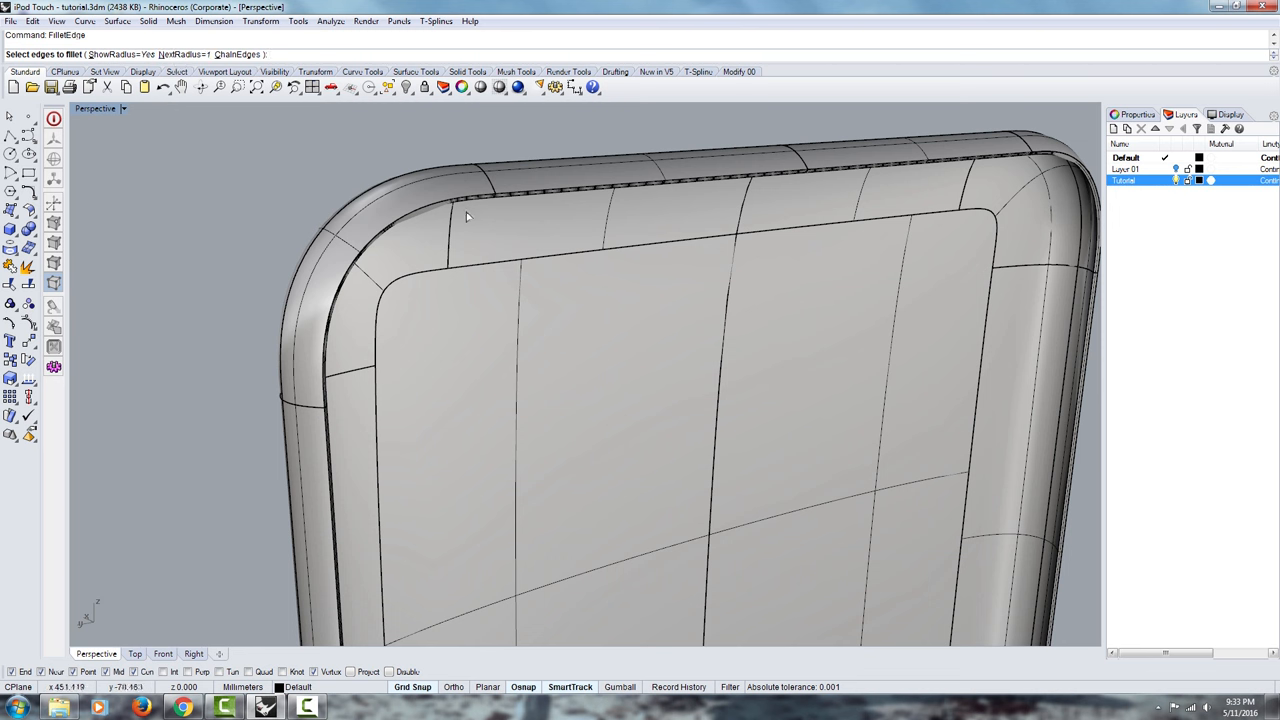
mouse_move(470, 198)
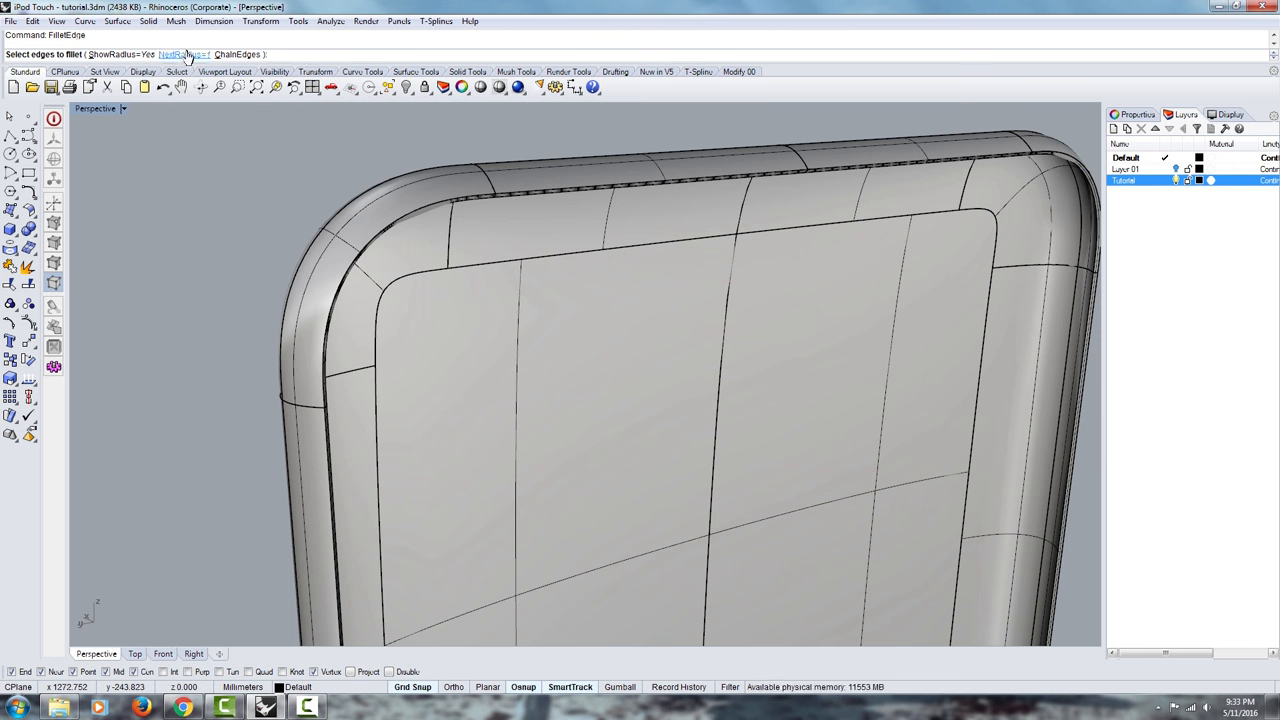
left_click(185, 54)
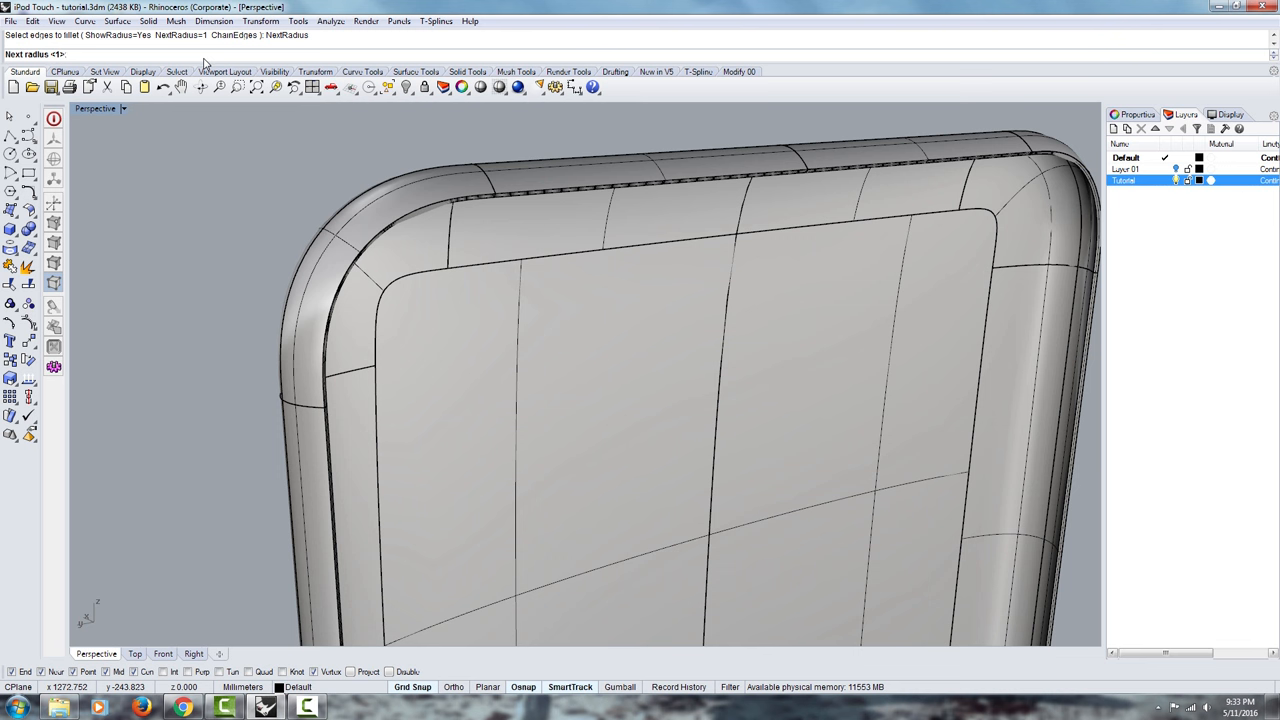
type("2")
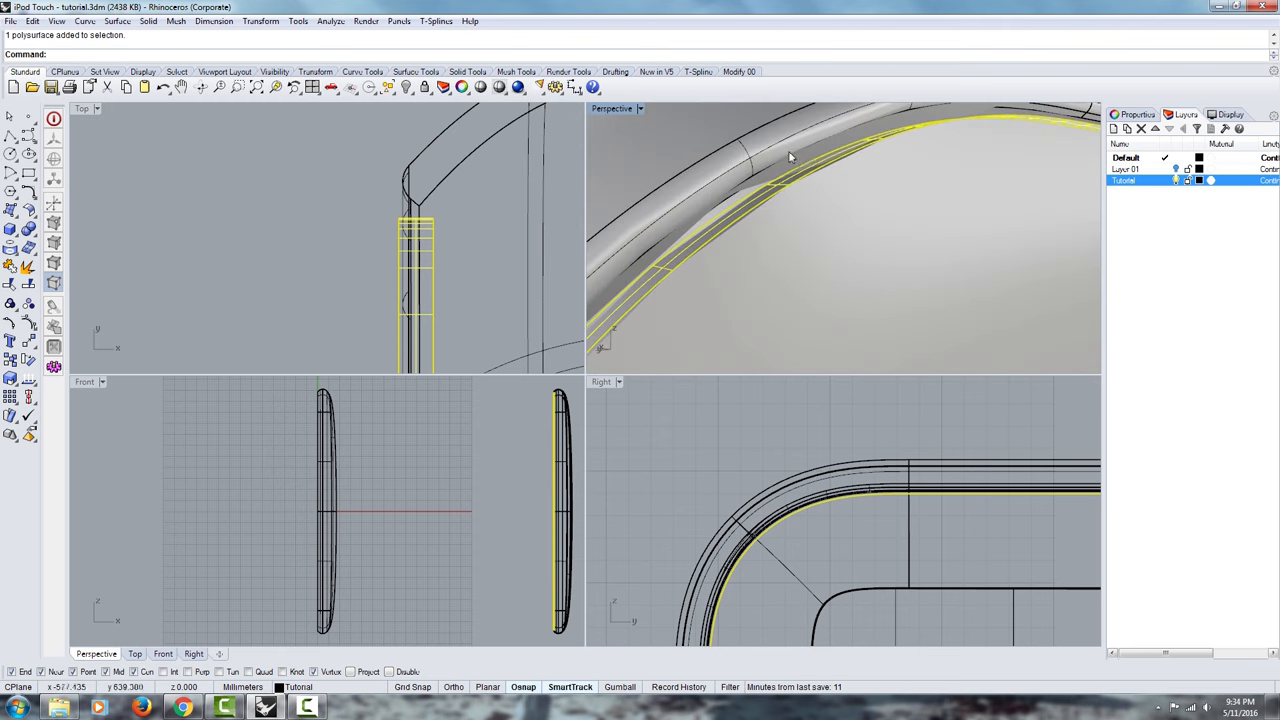
Hide the selected thin filleted rim solid using the Hide command.
type("Hide")
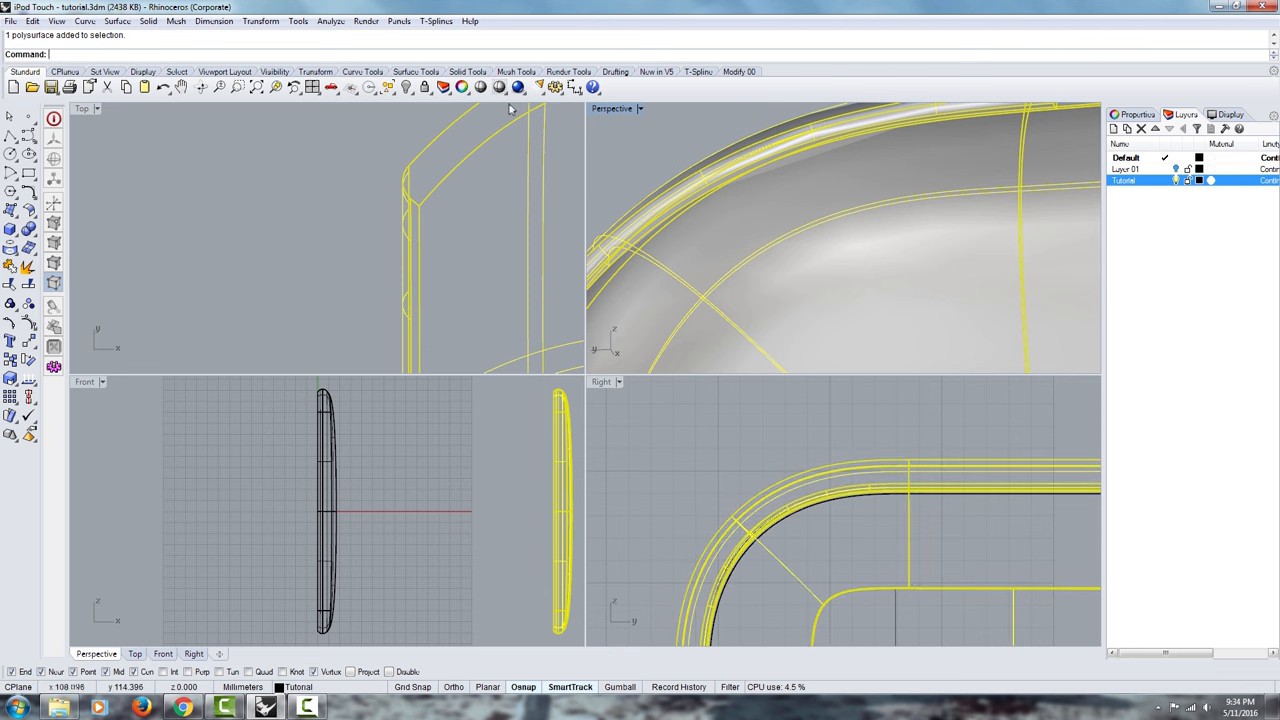
mouse_move(557, 87)
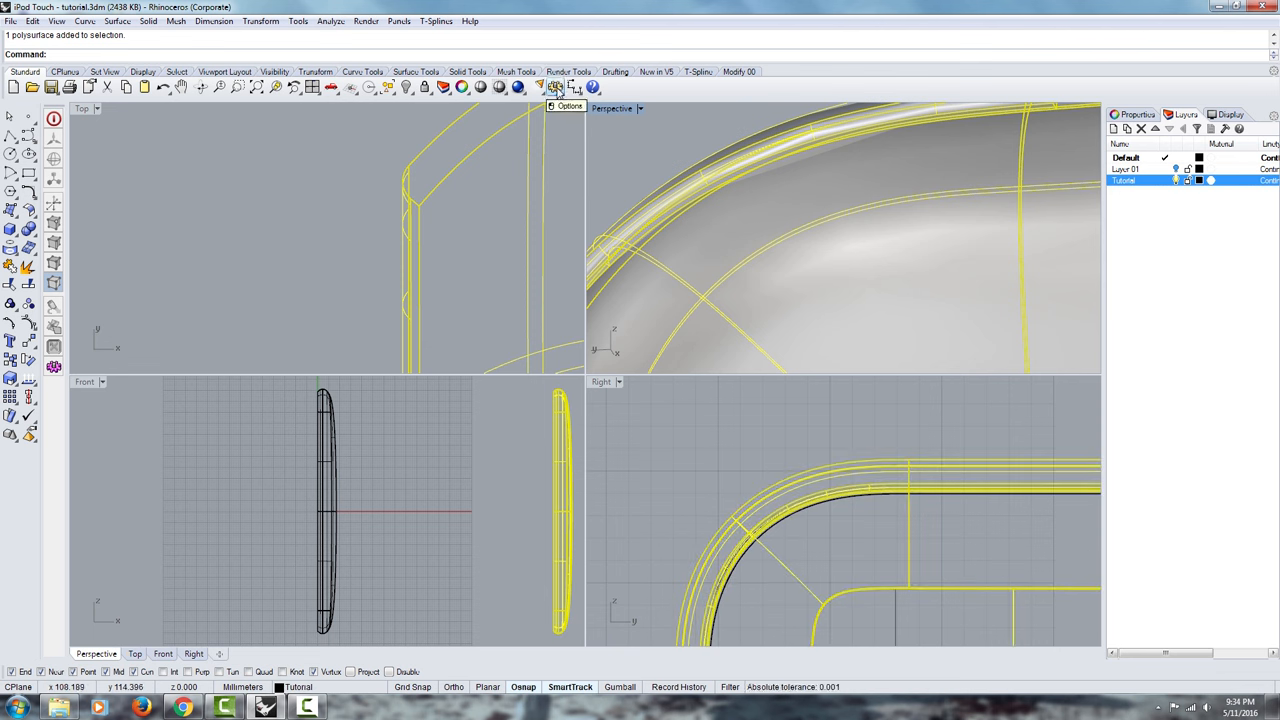
Set Document Properties render mesh to Smooth & slower, preview it, and apply.
left_click(555, 87)
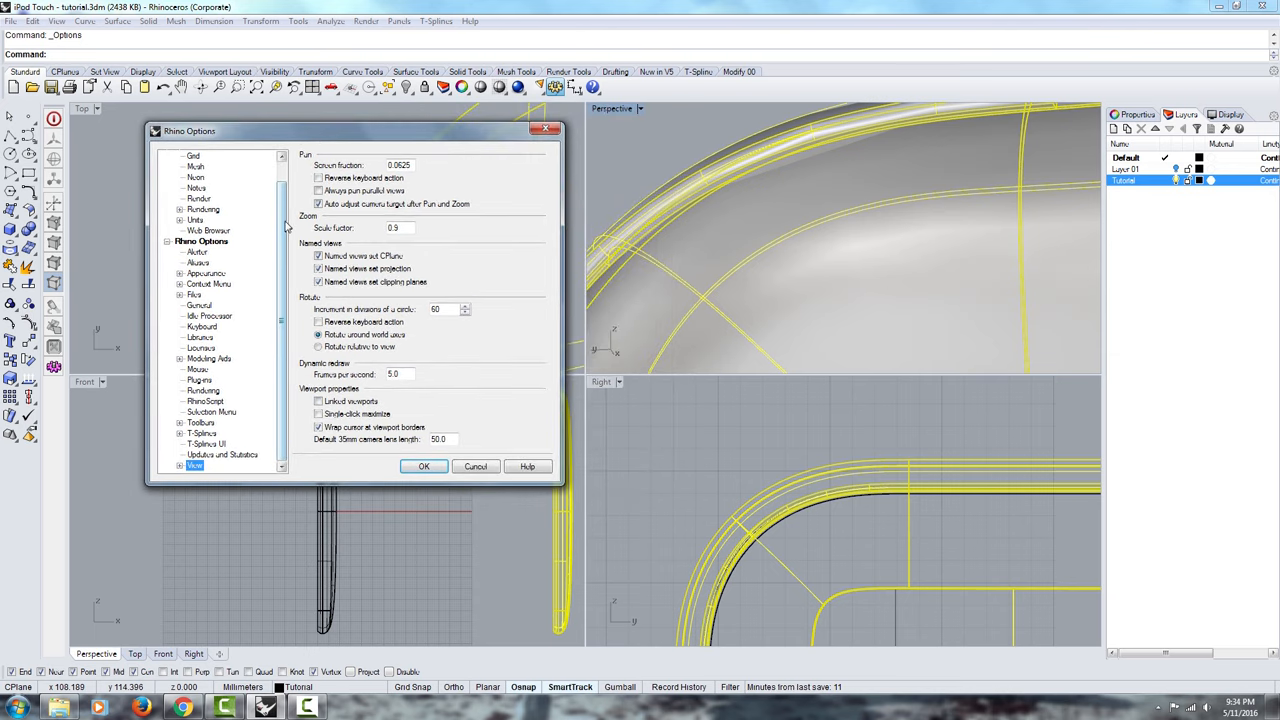
left_click(196, 188)
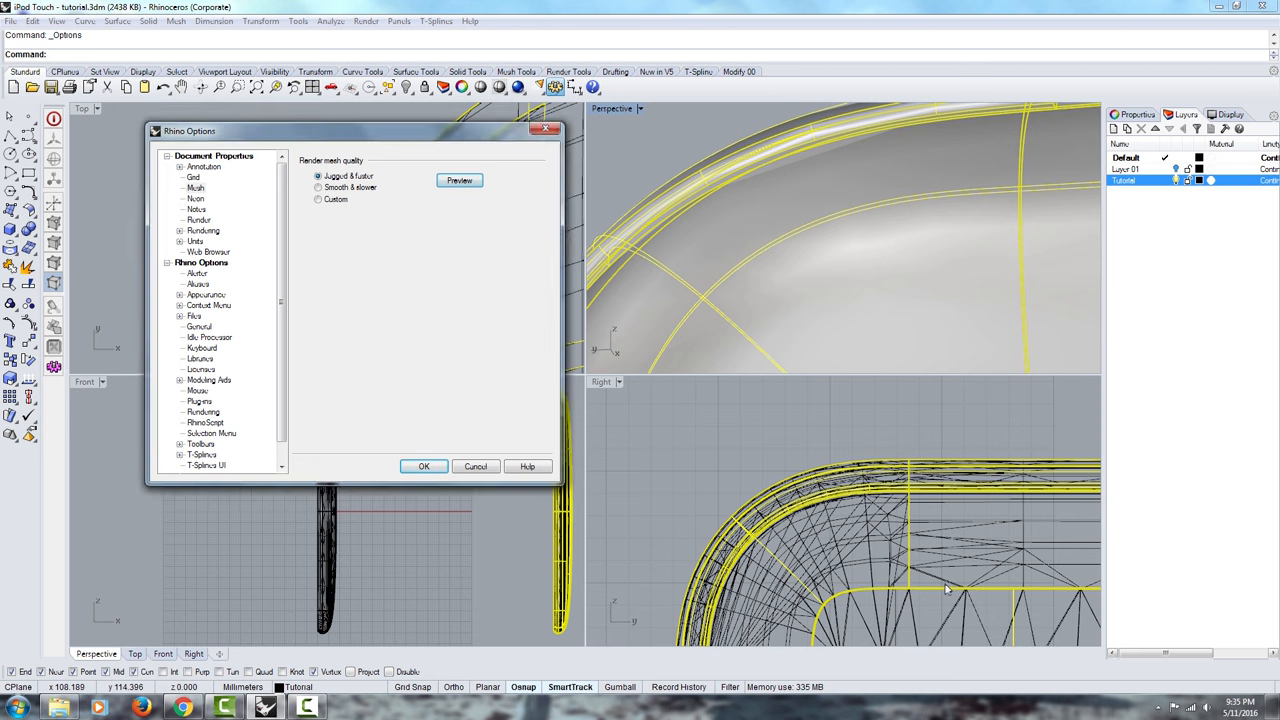
mouse_move(388, 219)
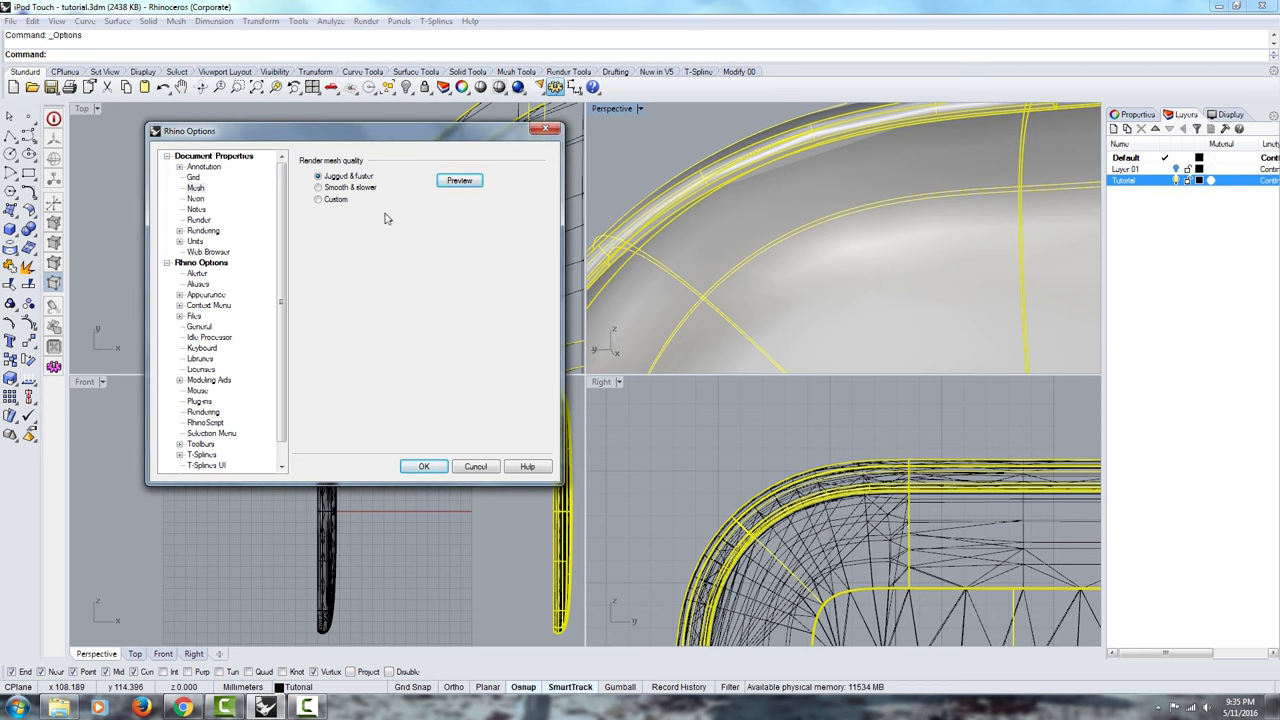
mouse_move(325, 209)
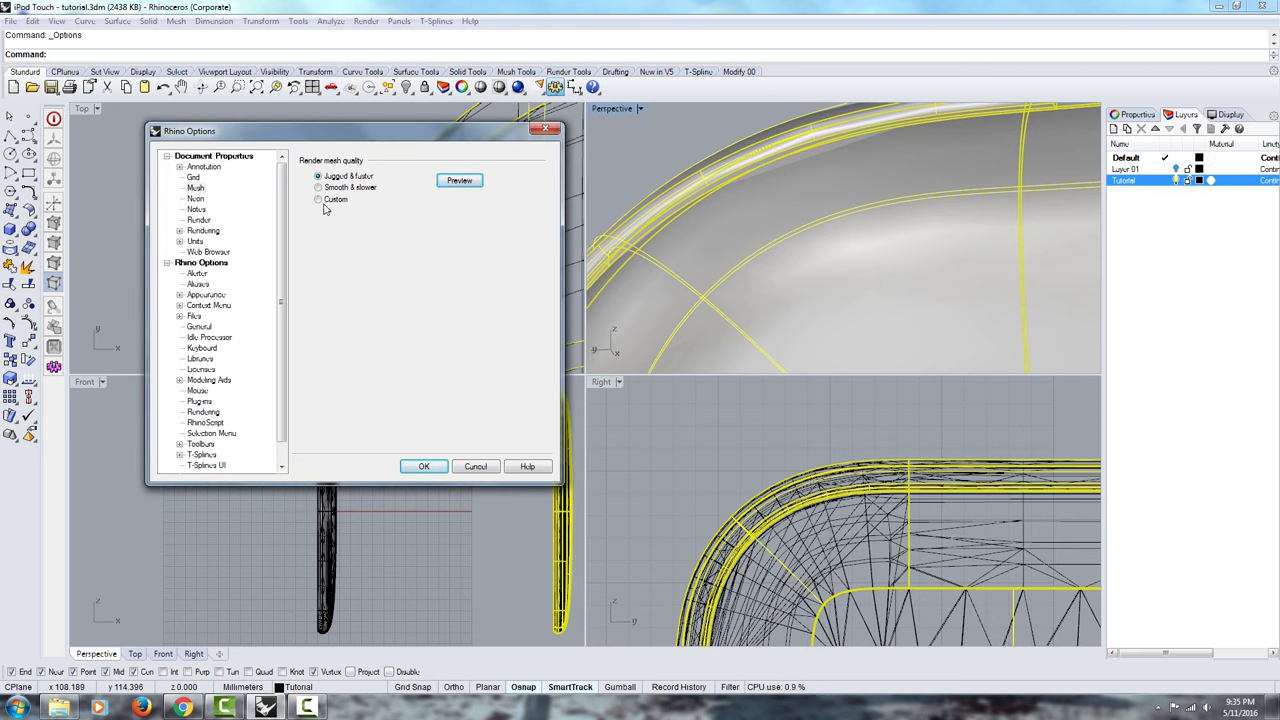
left_click(318, 199)
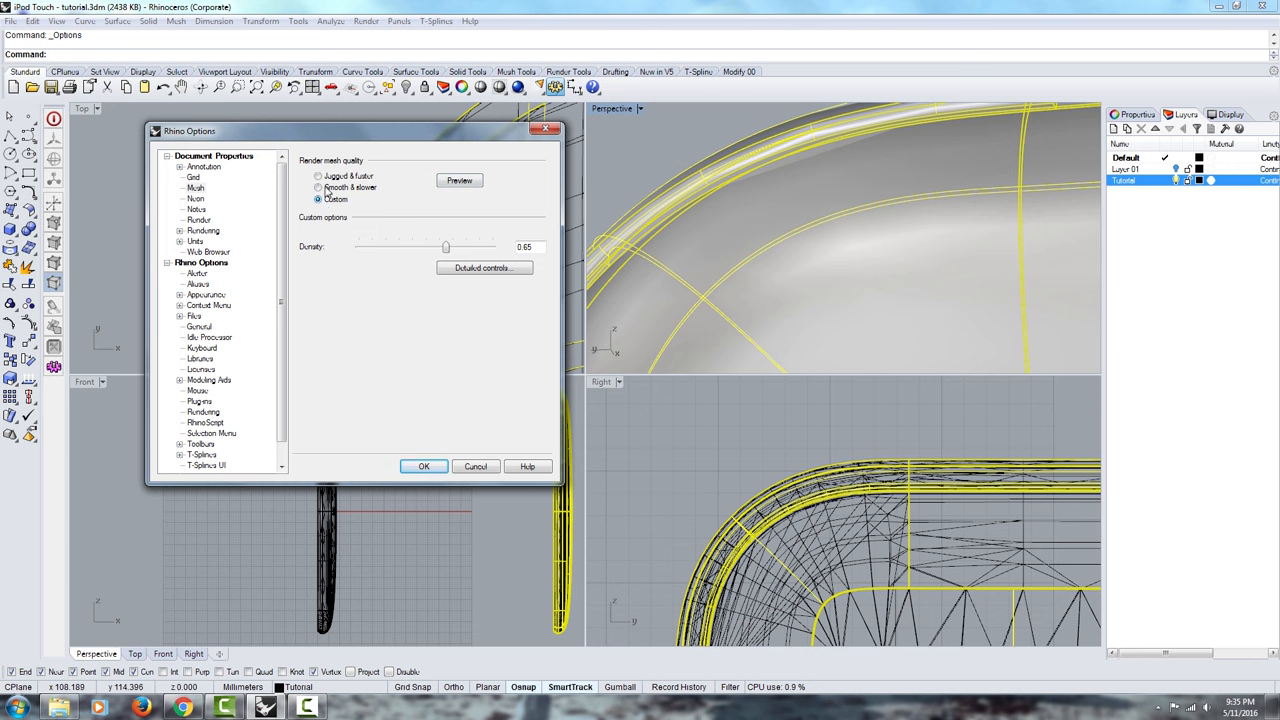
left_click(319, 187)
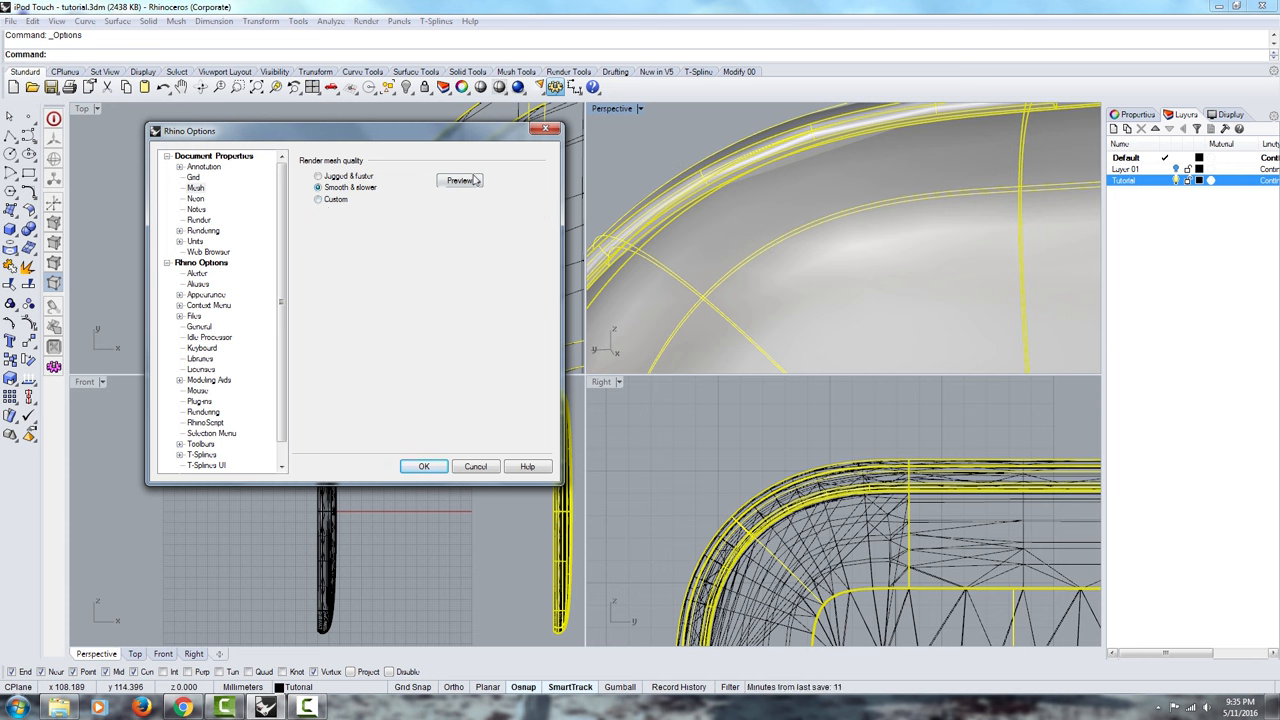
left_click(459, 180)
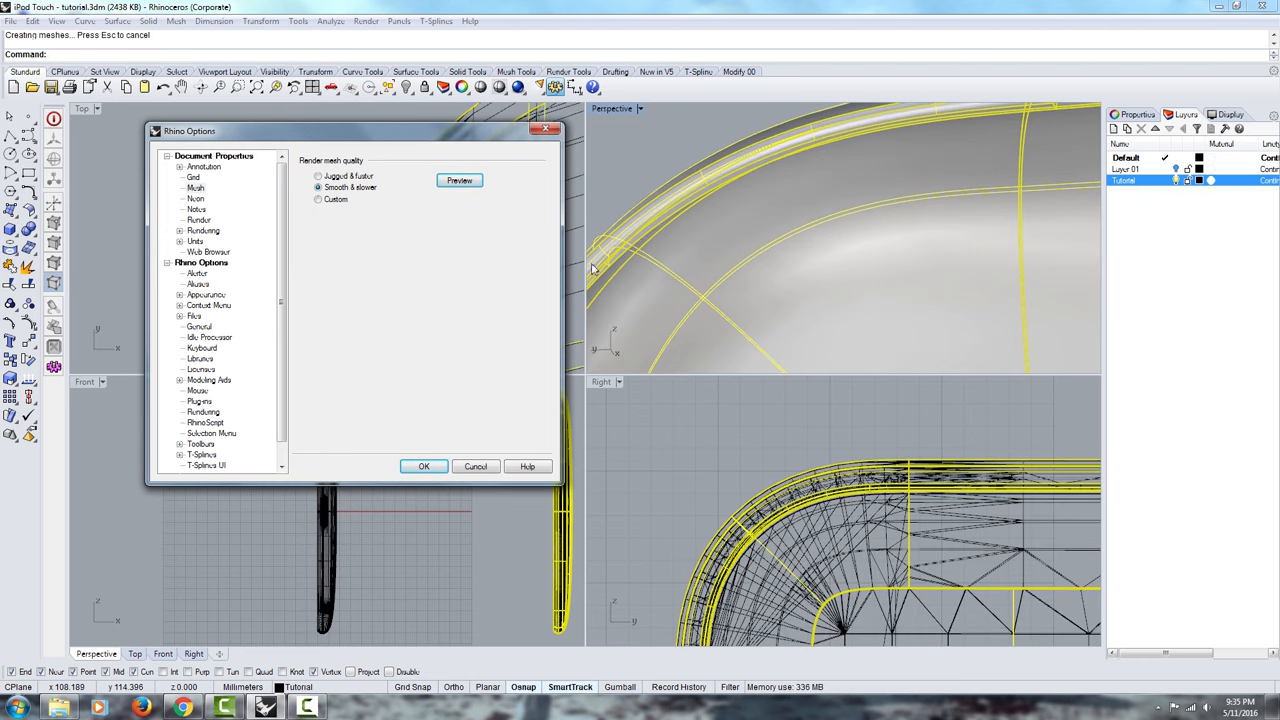
left_click(423, 466)
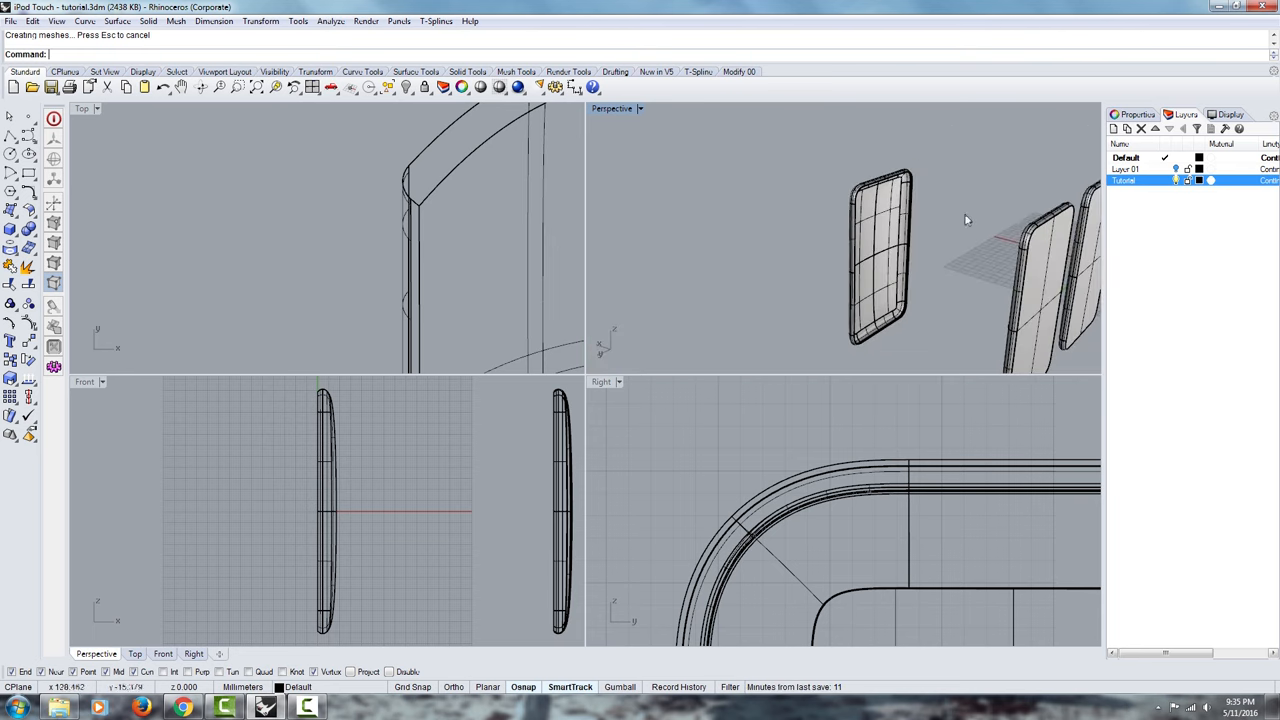
Maximize the Perspective view, fillet the part line, and orbit the shaded phone.
double_click(612, 108)
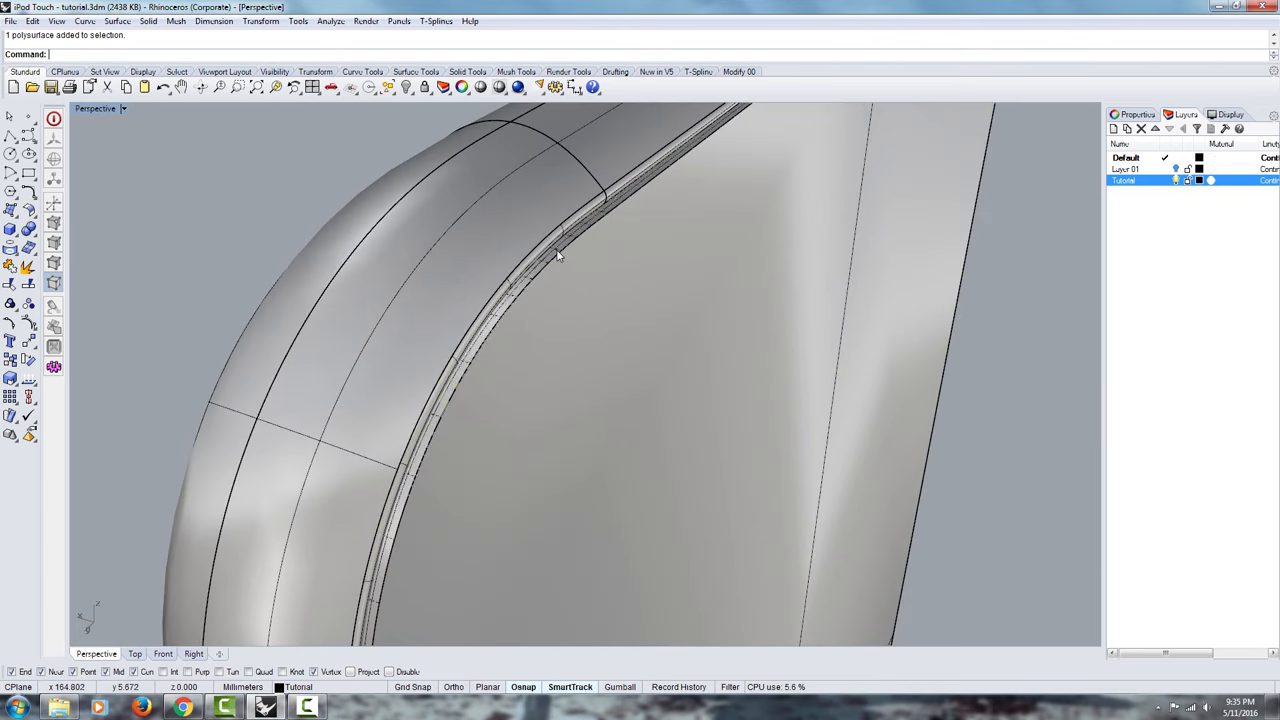
type("FilletEdge")
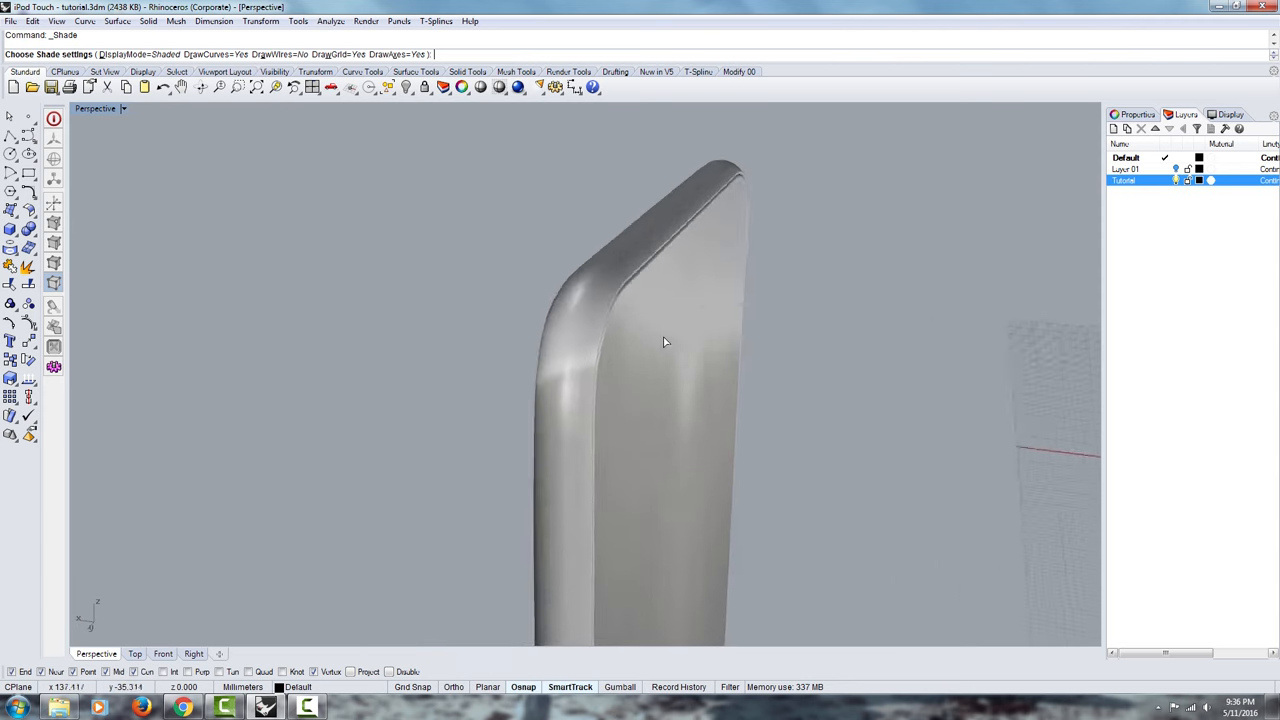
left_click_drag(660, 340, 700, 220)
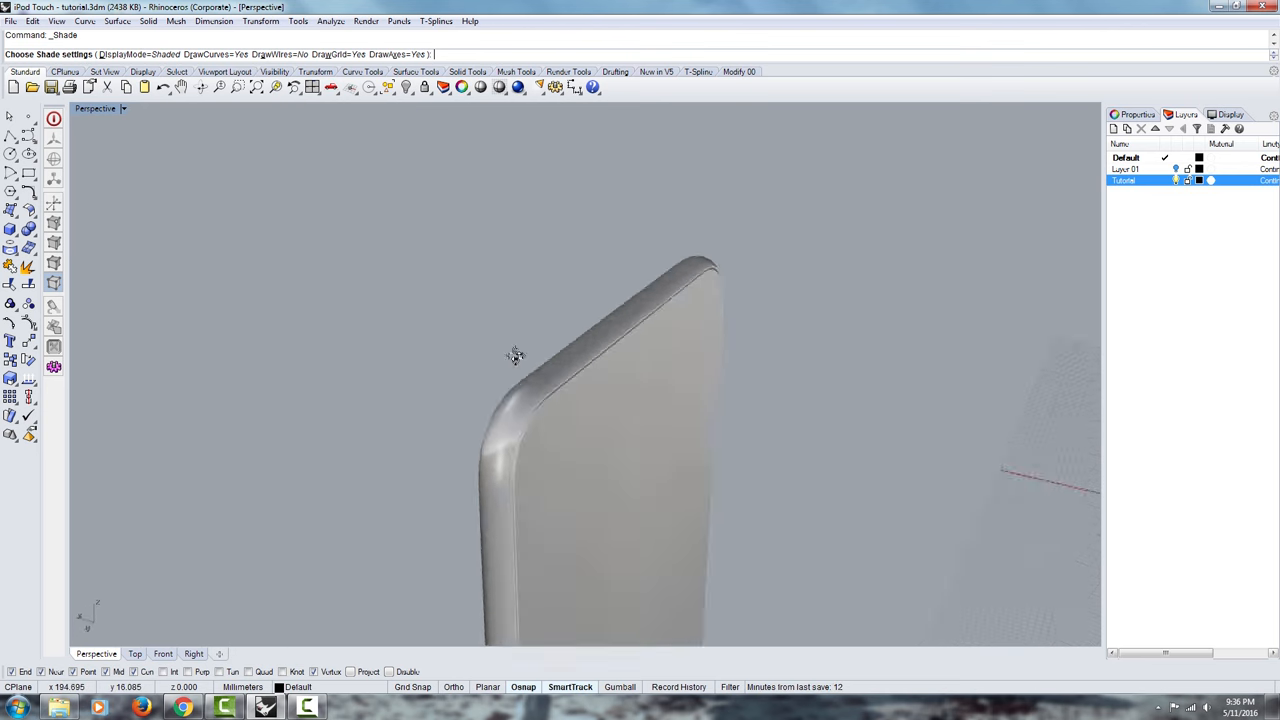
left_click_drag(515, 355, 600, 255)
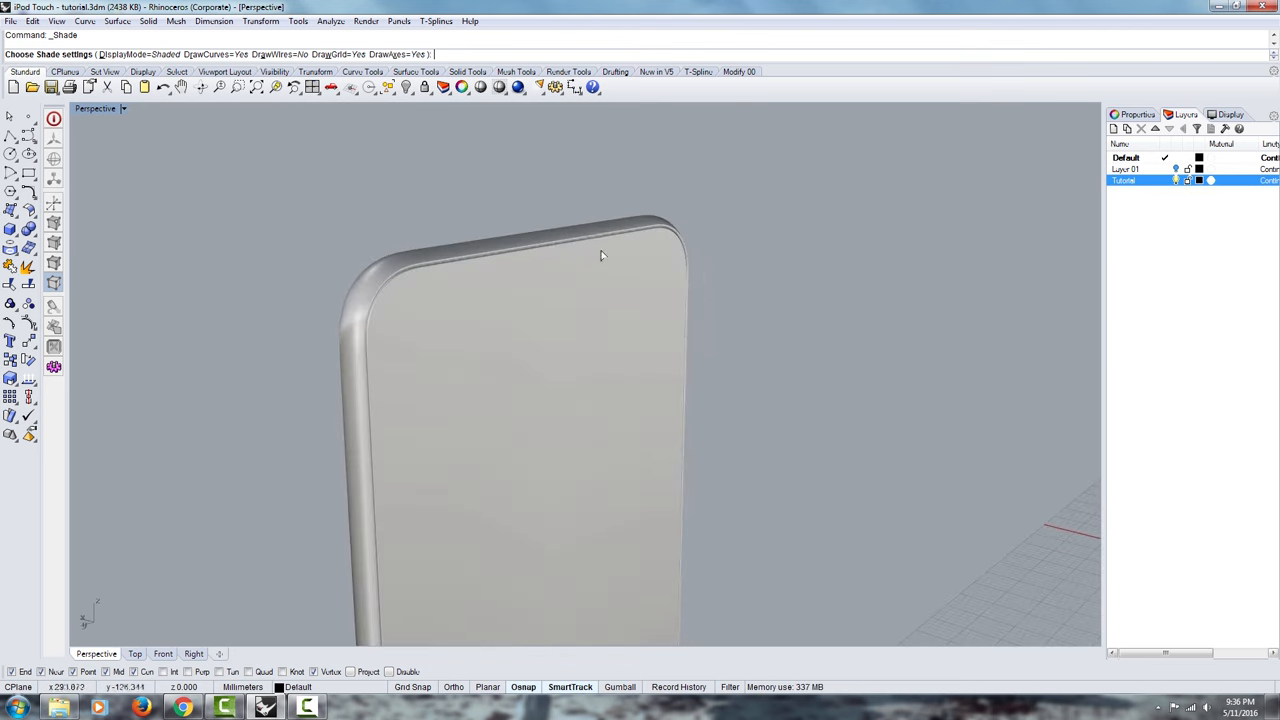